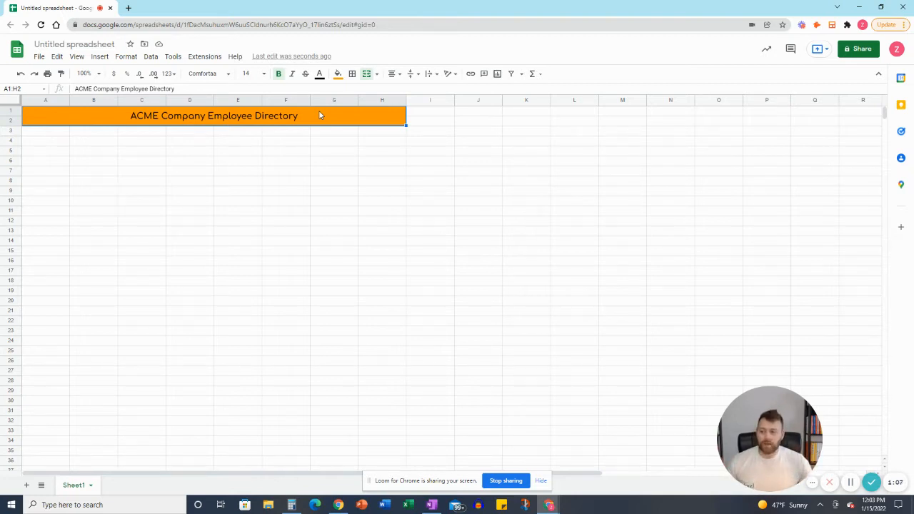
{"action": "mouse_move", "coordinate": [133, 158]}
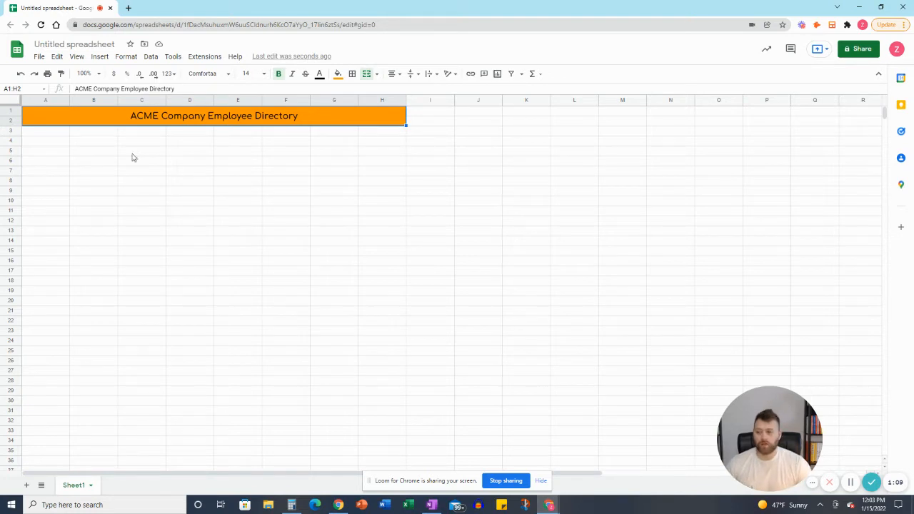
Step: Select the row 3 cell below the directory title to begin the column headings
{"action": "left_click", "coordinate": [41, 131]}
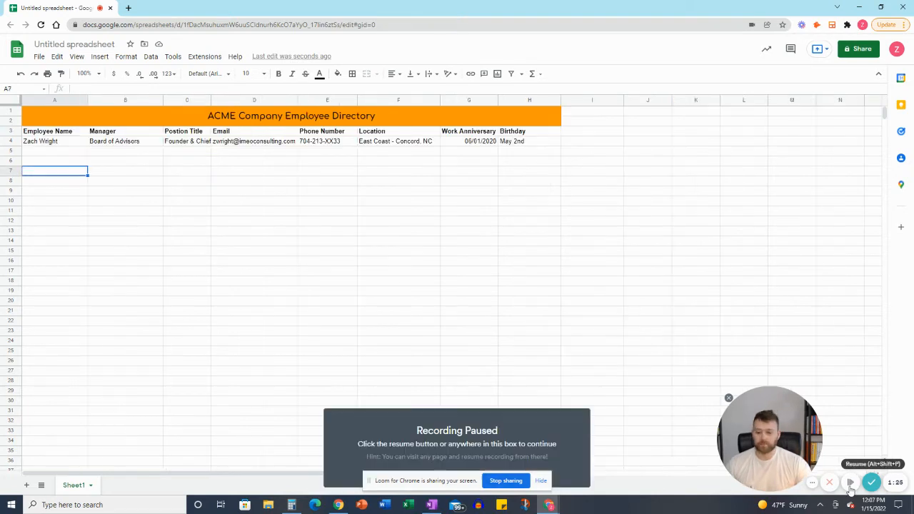
{"action": "left_click", "coordinate": [850, 483]}
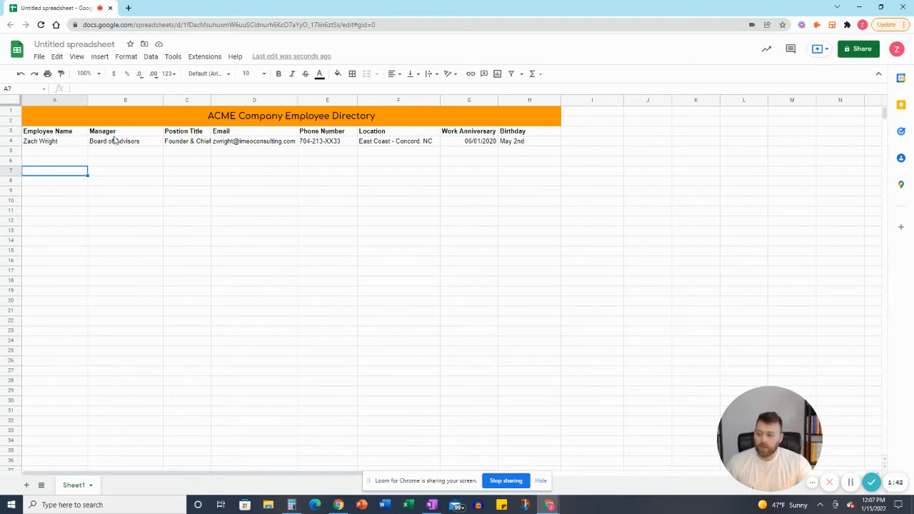
{"action": "mouse_move", "coordinate": [179, 145]}
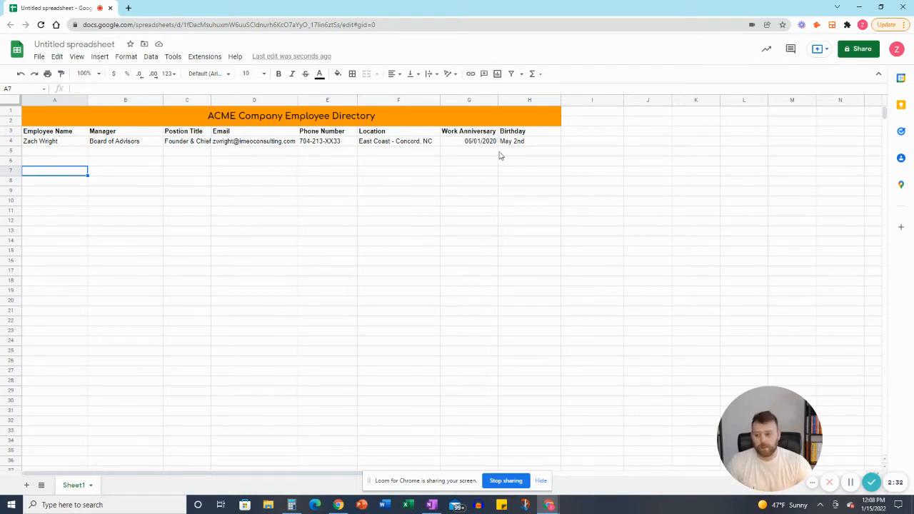
Step: Select the founder's work anniversary (G4) and birthday (H4) entries
{"action": "left_click", "coordinate": [469, 141]}
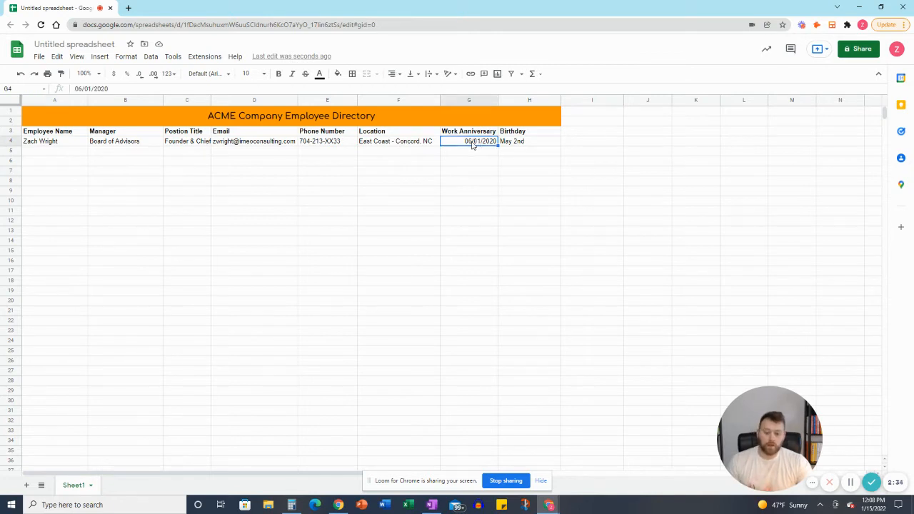
{"action": "mouse_move", "coordinate": [406, 174]}
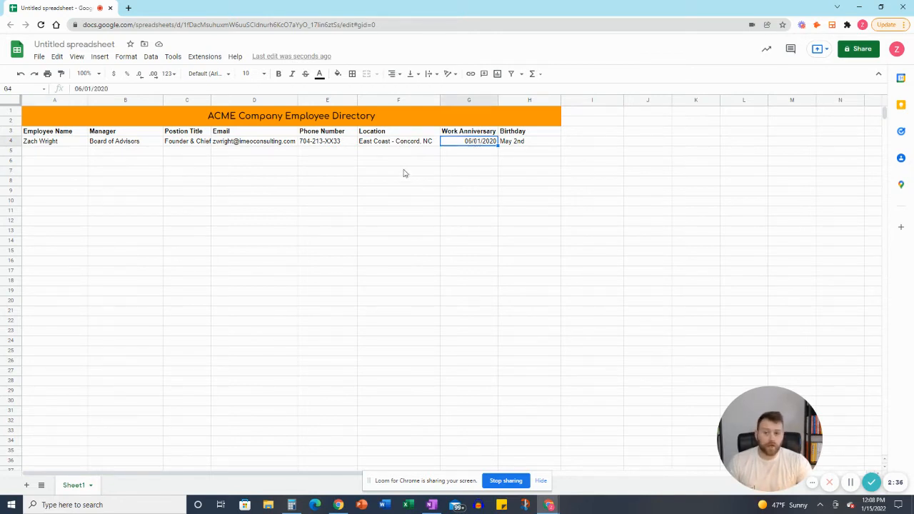
{"action": "mouse_move", "coordinate": [403, 180]}
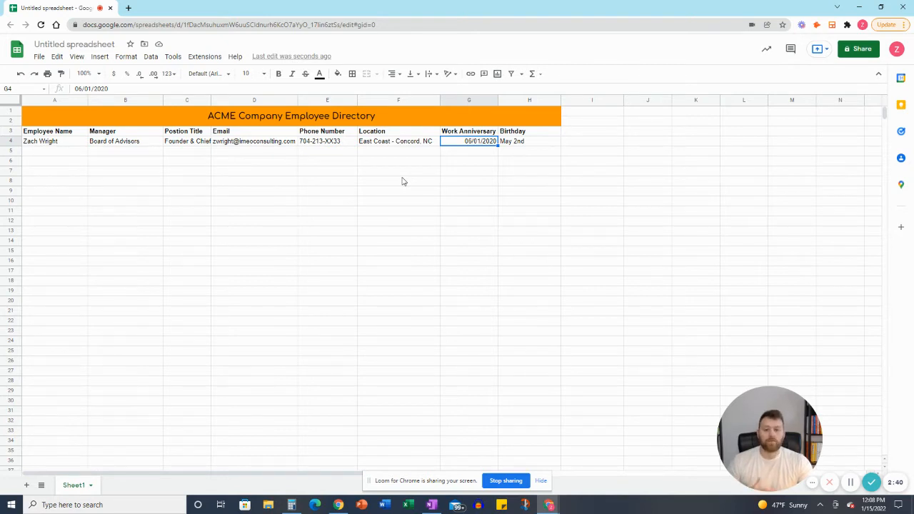
{"action": "mouse_move", "coordinate": [477, 161]}
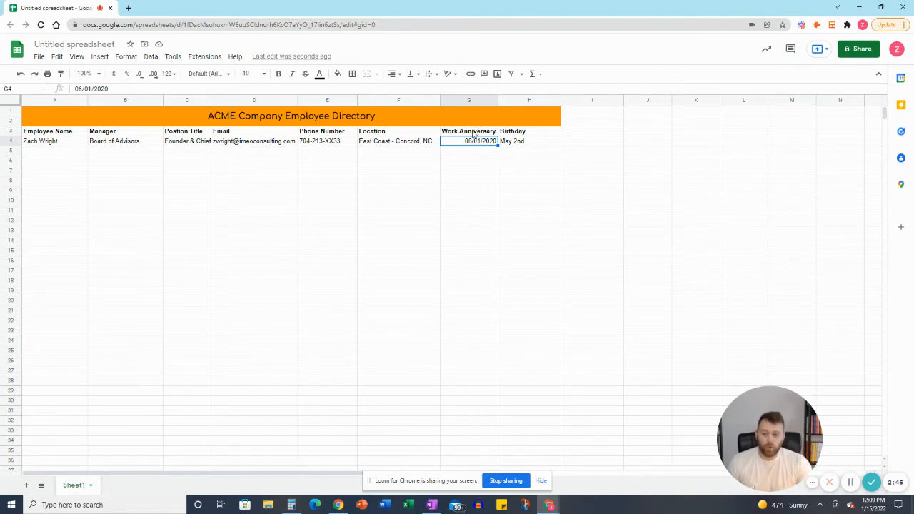
{"action": "left_click", "coordinate": [529, 141]}
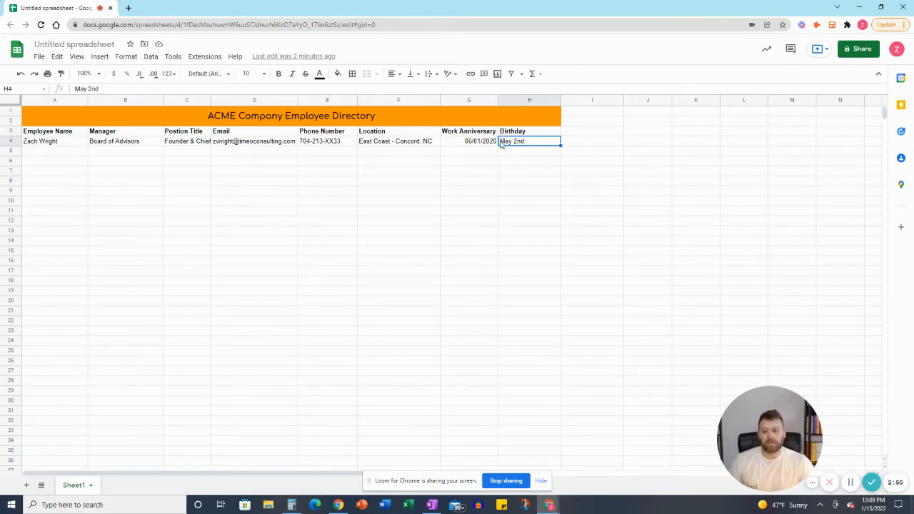
{"action": "mouse_move", "coordinate": [536, 196]}
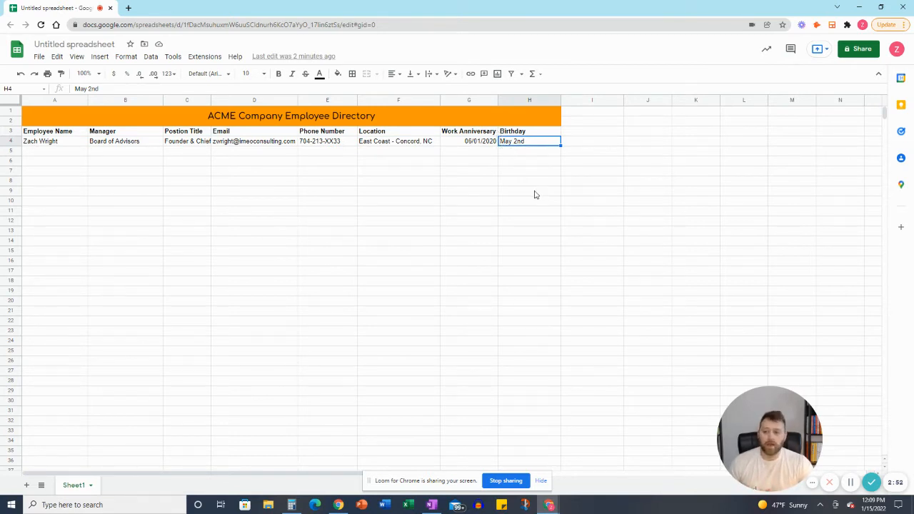
{"action": "mouse_move", "coordinate": [581, 308]}
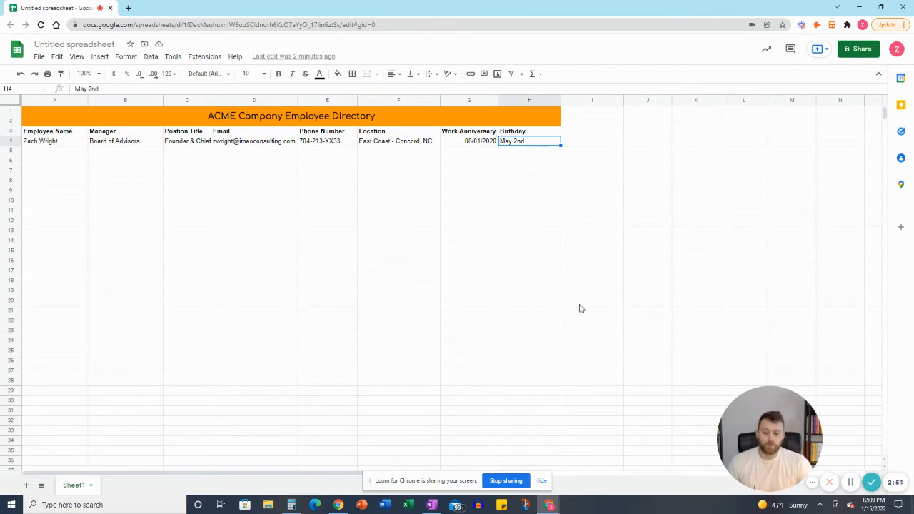
{"action": "mouse_move", "coordinate": [550, 285]}
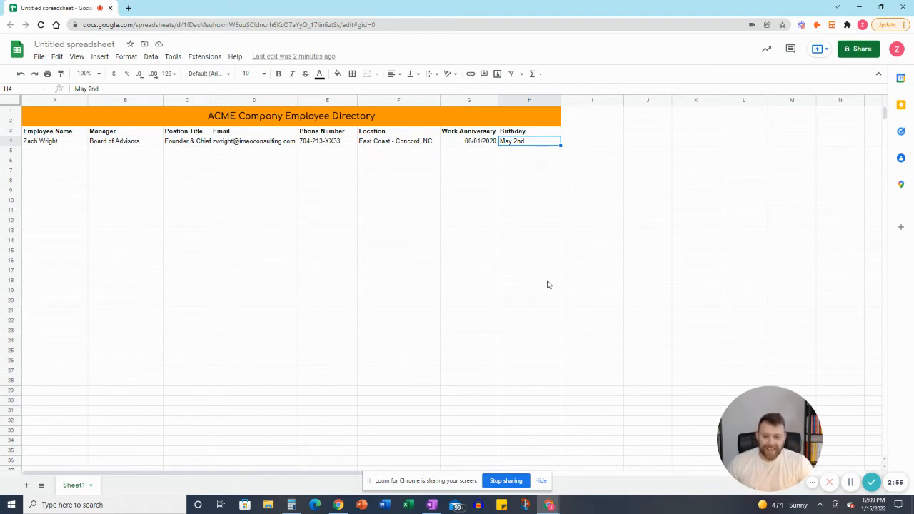
{"action": "mouse_move", "coordinate": [546, 298]}
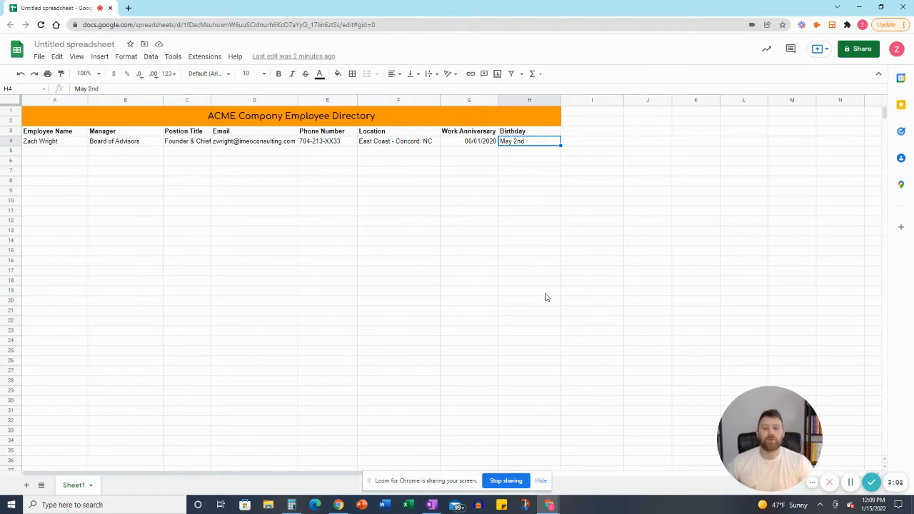
{"action": "mouse_move", "coordinate": [525, 270]}
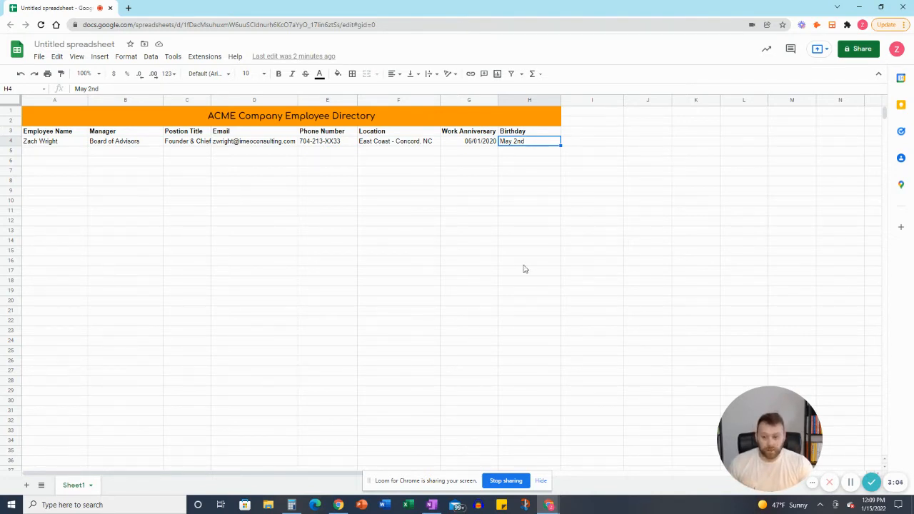
{"action": "mouse_move", "coordinate": [521, 248]}
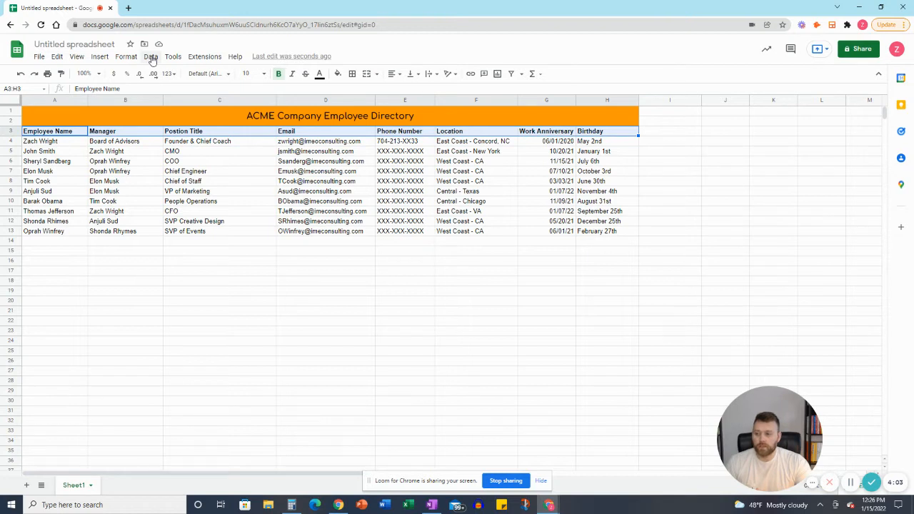
Step: Create a filter on the A3:H3 headings and sort Employee Name A → Z
{"action": "left_click", "coordinate": [151, 57]}
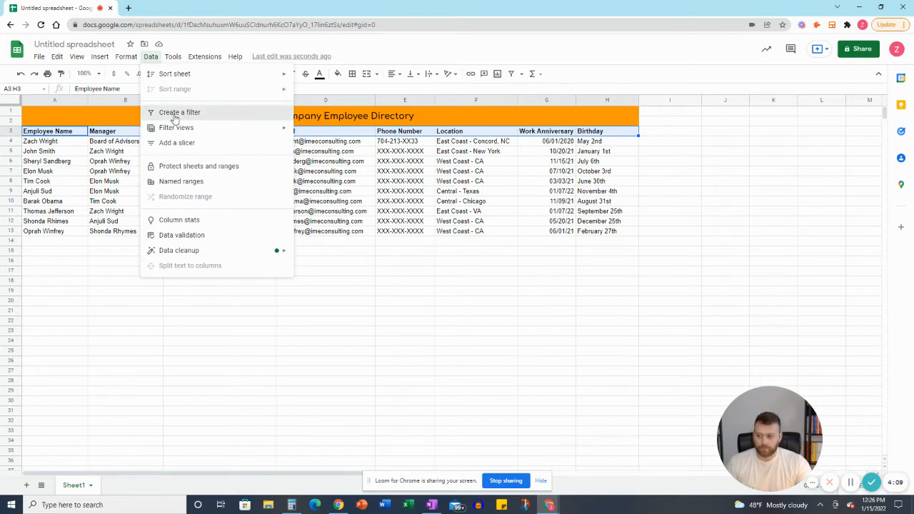
{"action": "left_click", "coordinate": [179, 112]}
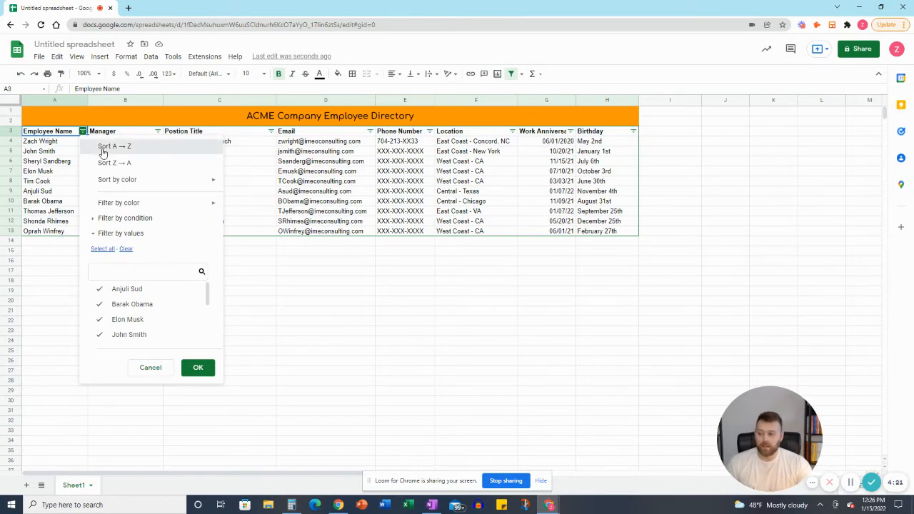
{"action": "left_click", "coordinate": [114, 147]}
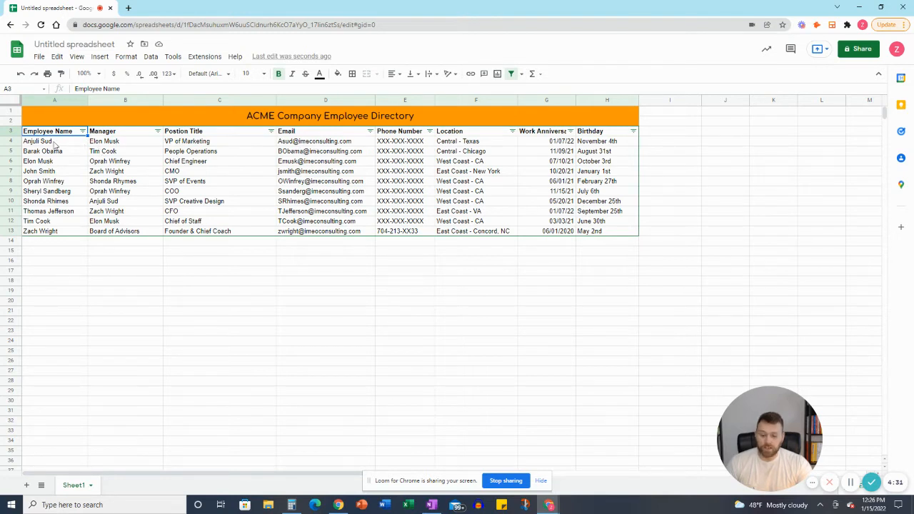
{"action": "left_click", "coordinate": [37, 141]}
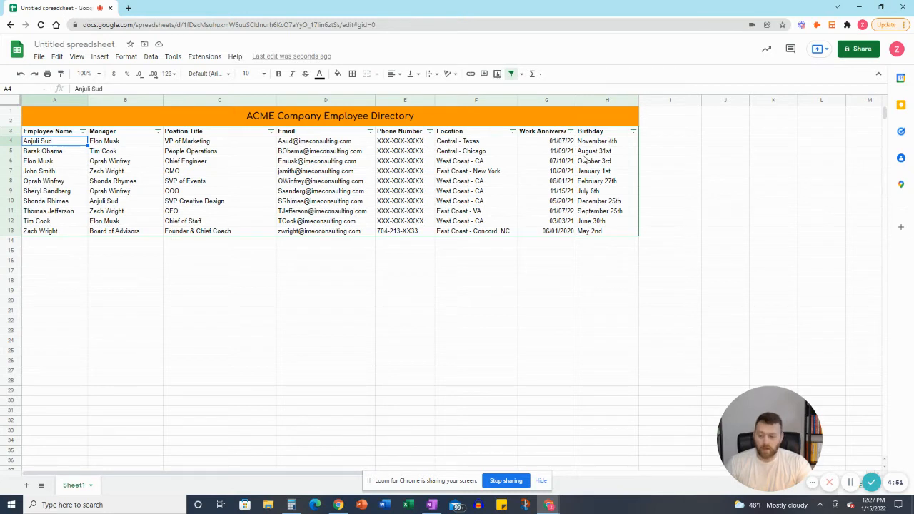
{"action": "mouse_move", "coordinate": [48, 250]}
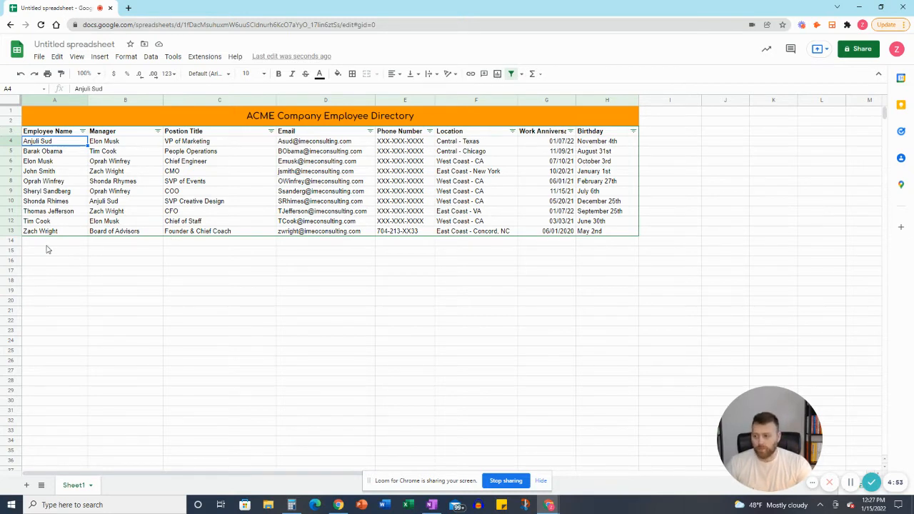
{"action": "left_click", "coordinate": [54, 241]}
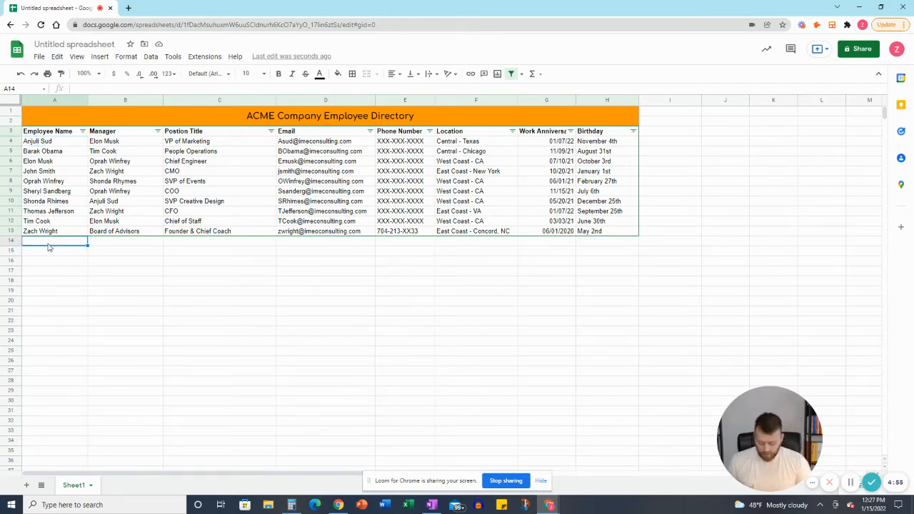
{"action": "type", "text": "Karen Fuller"}
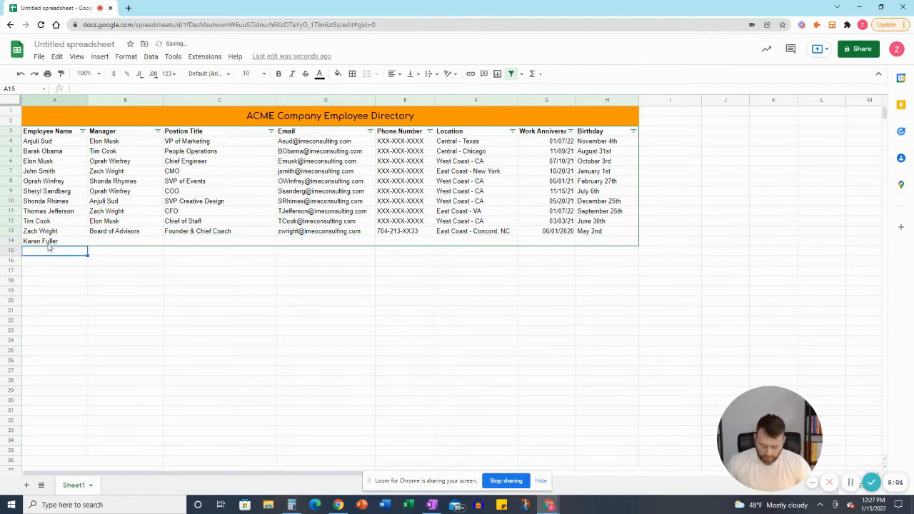
{"action": "type", "text": "Denise"}
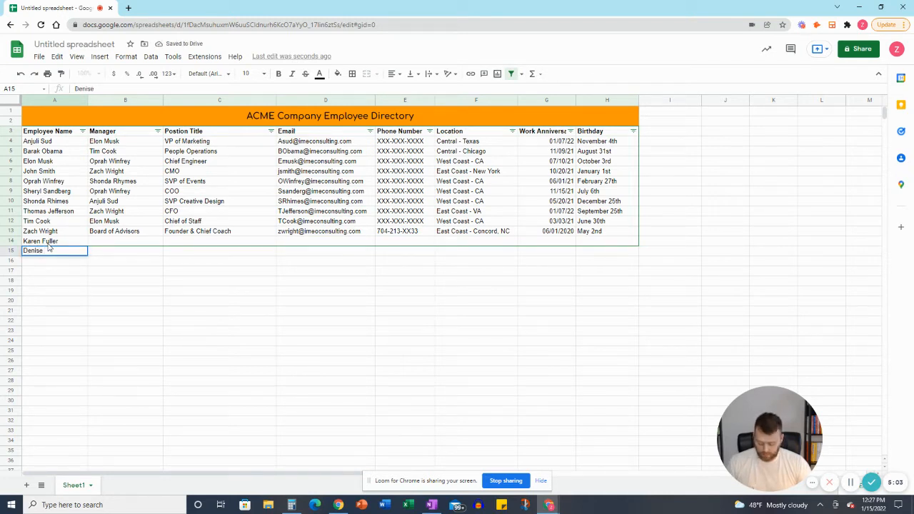
{"action": "type", "text": "Beleski"}
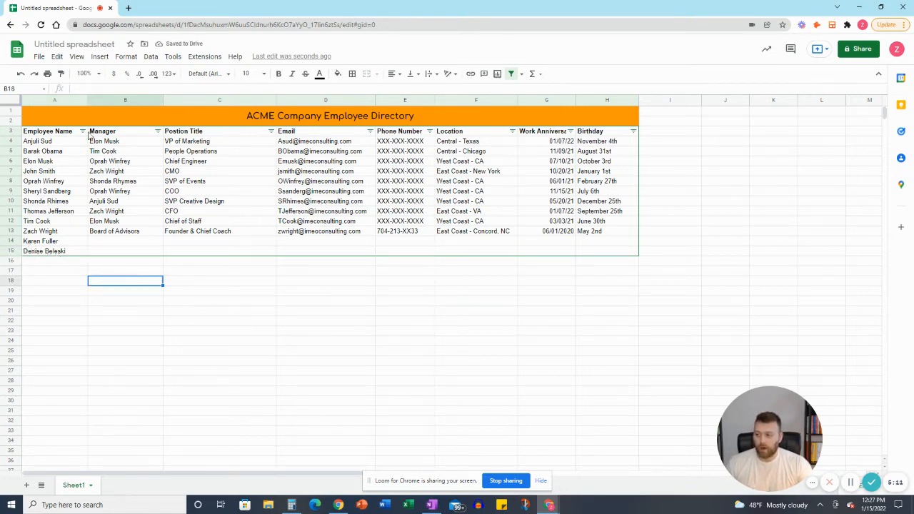
{"action": "left_click", "coordinate": [82, 131]}
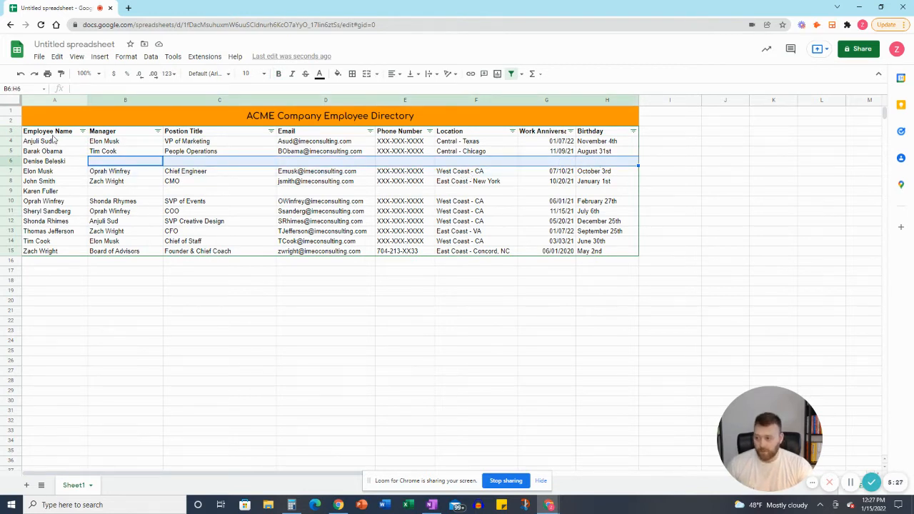
{"action": "left_click", "coordinate": [48, 131]}
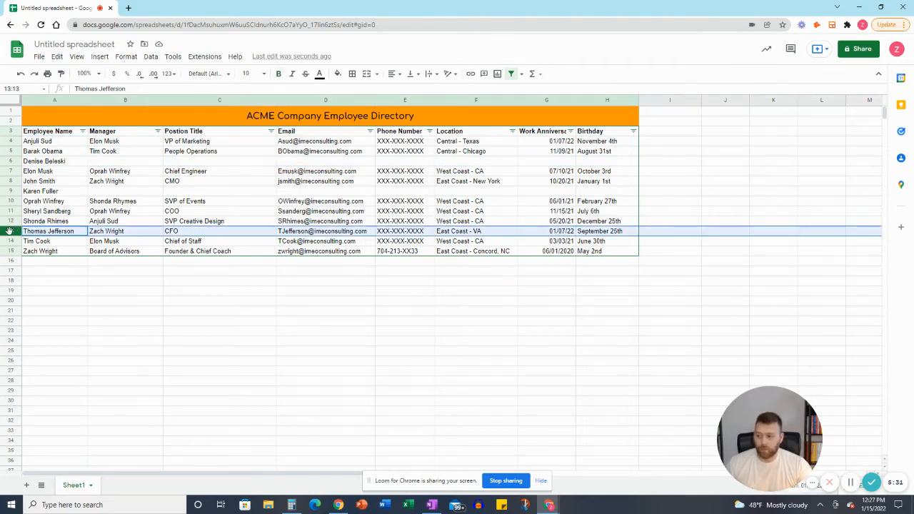
{"action": "right_click", "coordinate": [48, 231]}
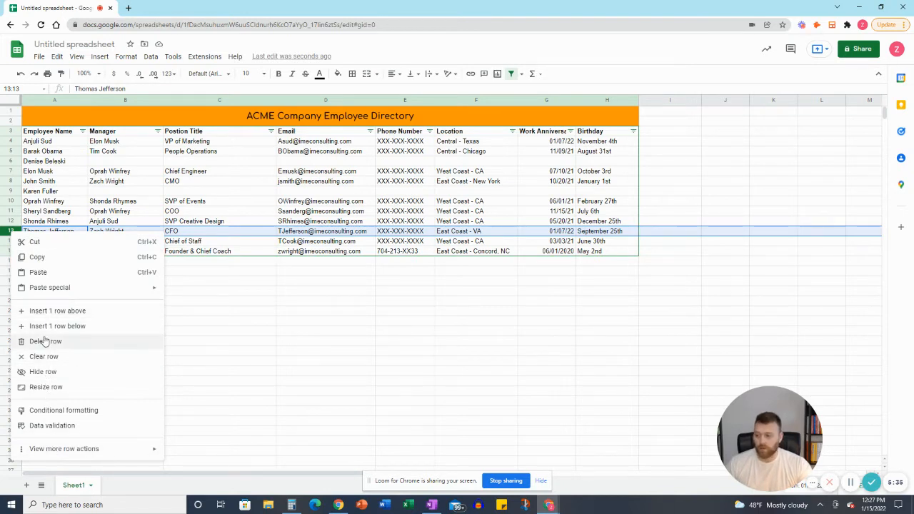
{"action": "left_click", "coordinate": [46, 341]}
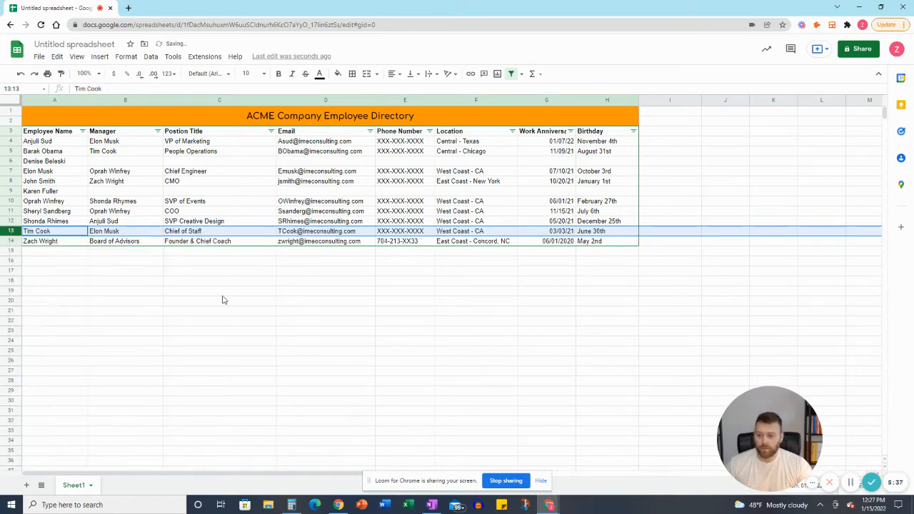
{"action": "left_click", "coordinate": [219, 300]}
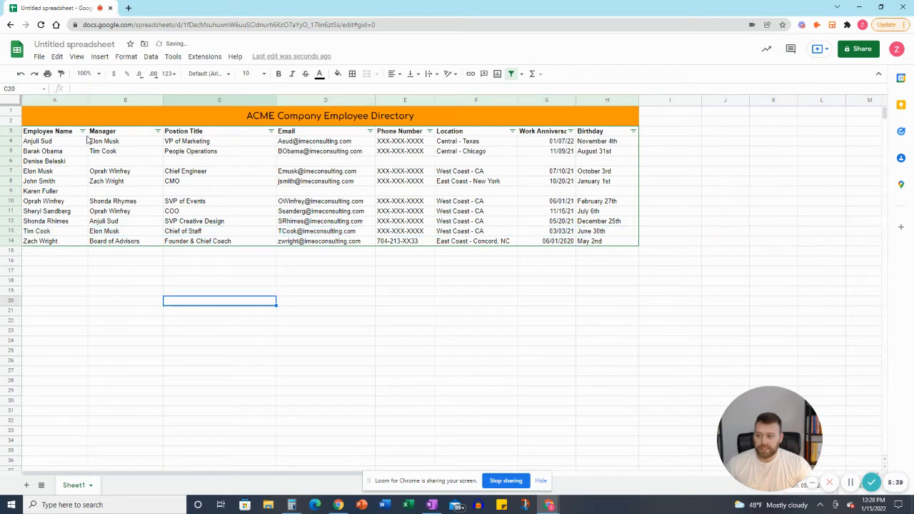
{"action": "left_click", "coordinate": [82, 130]}
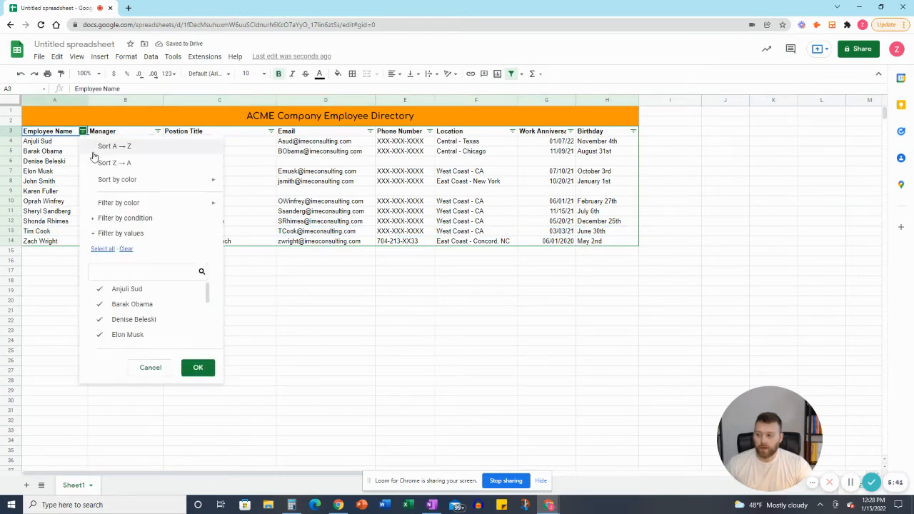
{"action": "left_click", "coordinate": [198, 368]}
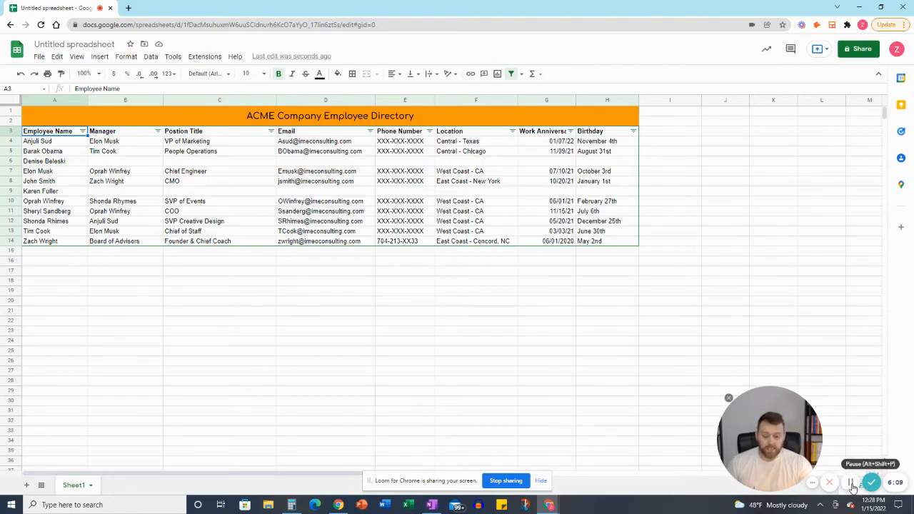
Step: Review the iMEO Company site tab, then bring up Google Drive
{"action": "left_click", "coordinate": [150, 8]}
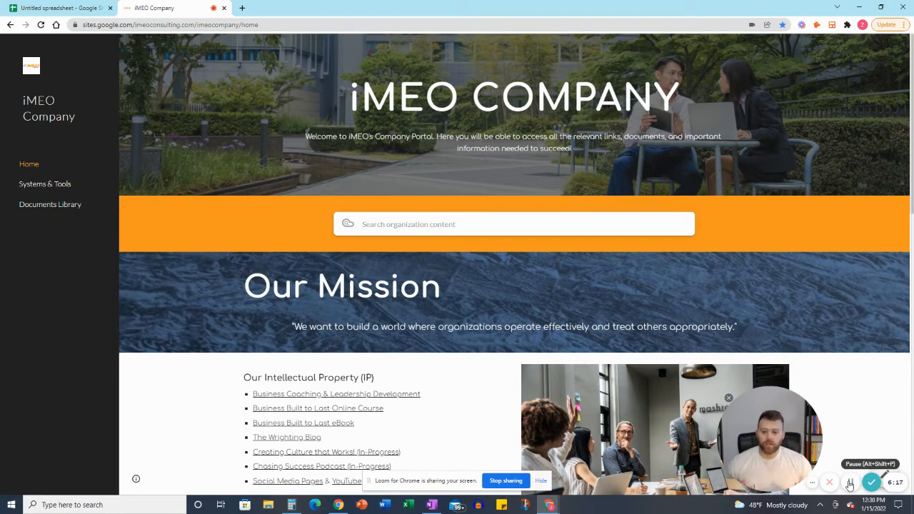
{"action": "left_click", "coordinate": [850, 483]}
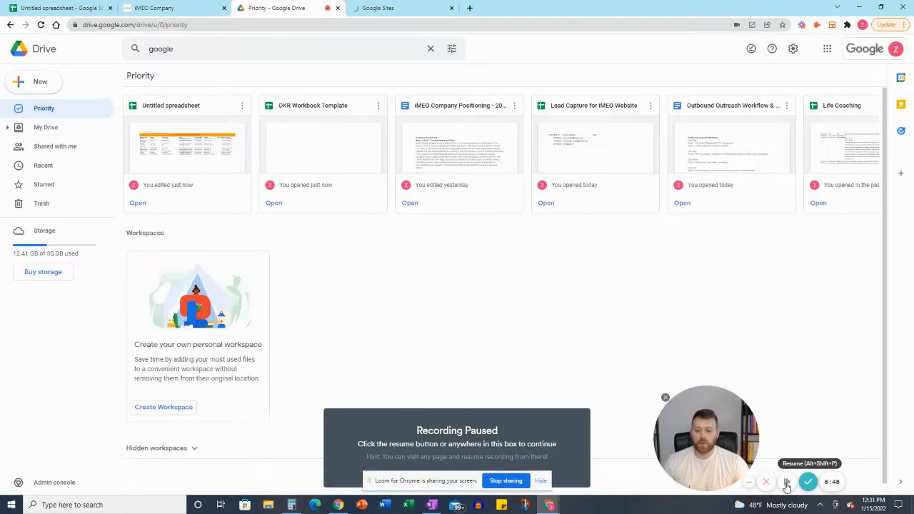
Step: Search Drive for 'google site' to find Portal (Systems & Tools)
{"action": "left_click", "coordinate": [788, 481]}
{"action": "type", "text": " site"}
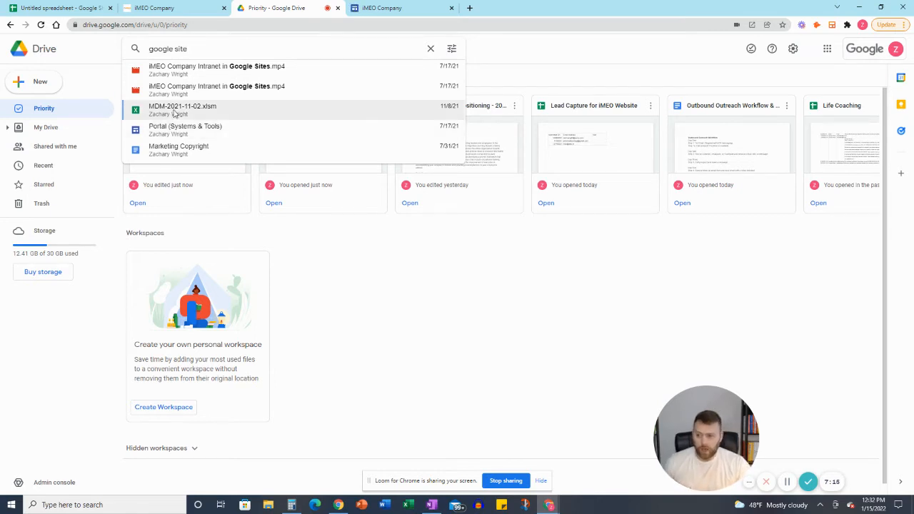
{"action": "mouse_move", "coordinate": [261, 89]}
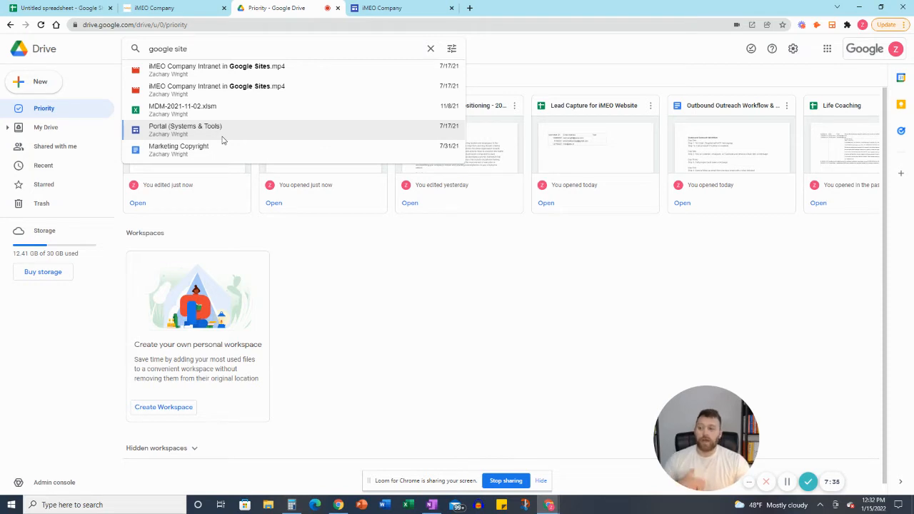
{"action": "mouse_move", "coordinate": [225, 140]}
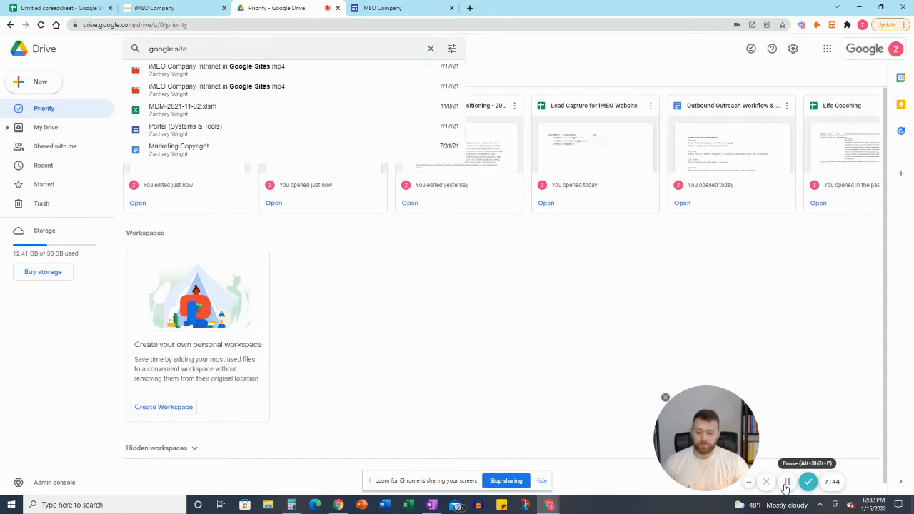
Step: Open Portal (Systems & Tools), select the orange search banner, and scroll through the page
{"action": "left_click", "coordinate": [400, 8]}
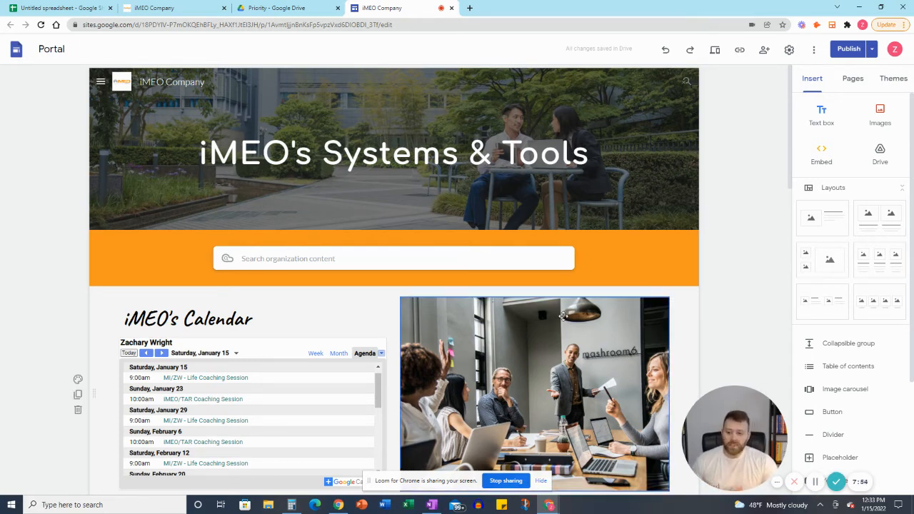
{"action": "mouse_move", "coordinate": [582, 267]}
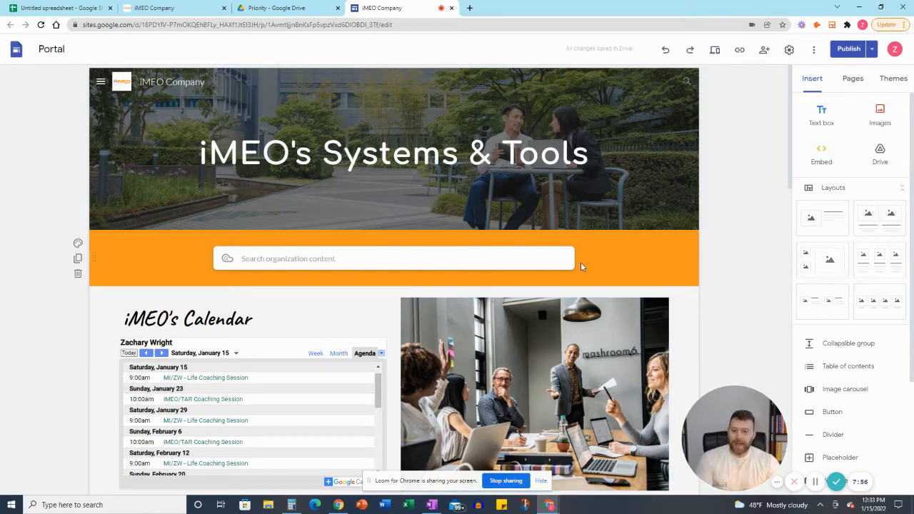
{"action": "left_click", "coordinate": [394, 259]}
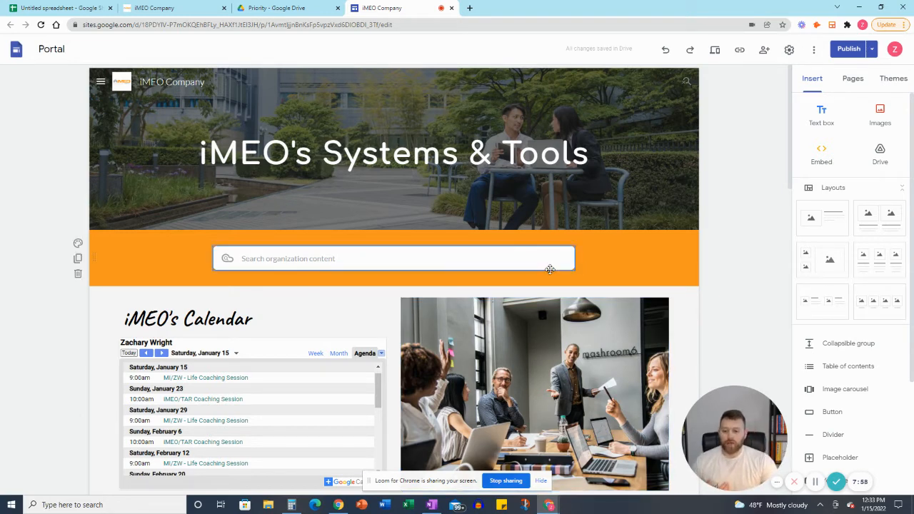
{"action": "scroll", "scroll_direction": "down", "scroll_amount": 3}
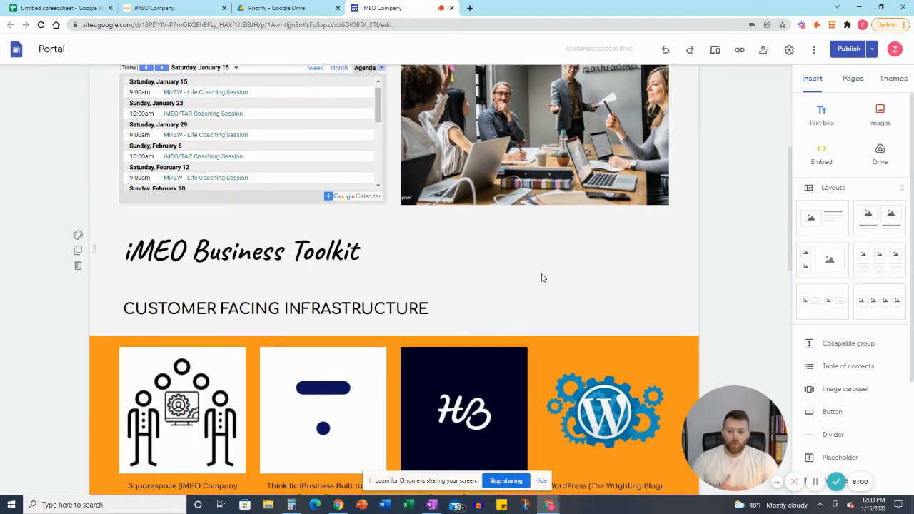
{"action": "scroll", "scroll_direction": "down", "scroll_amount": 3}
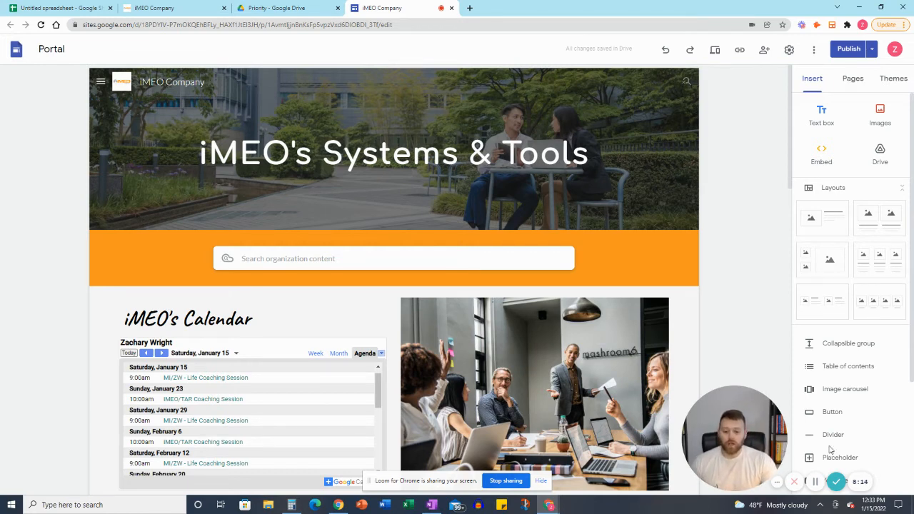
Step: Create a new page named 'Employee Directory' from the Pages panel
{"action": "left_click", "coordinate": [853, 77]}
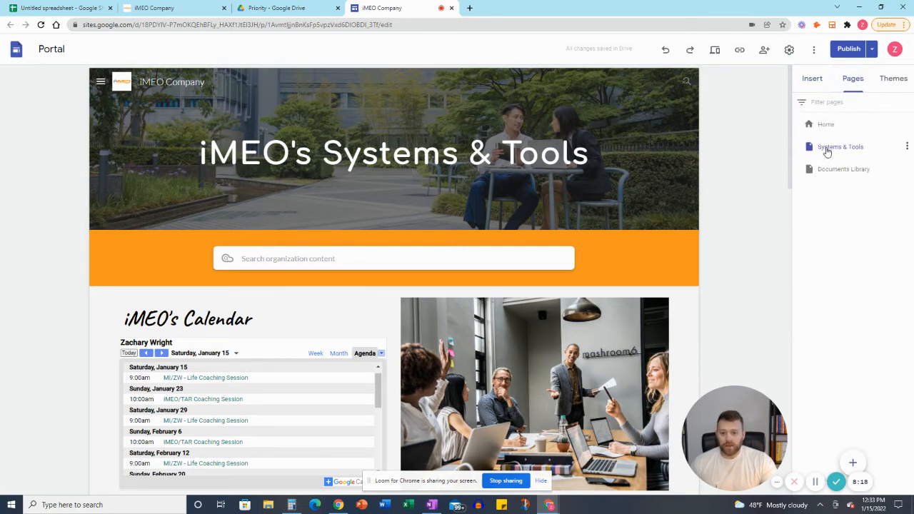
{"action": "mouse_move", "coordinate": [832, 177]}
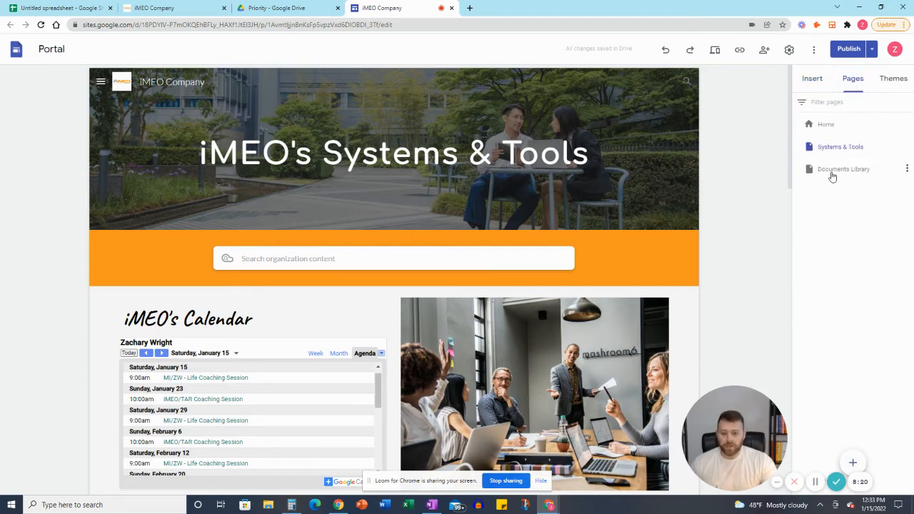
{"action": "mouse_move", "coordinate": [849, 411]}
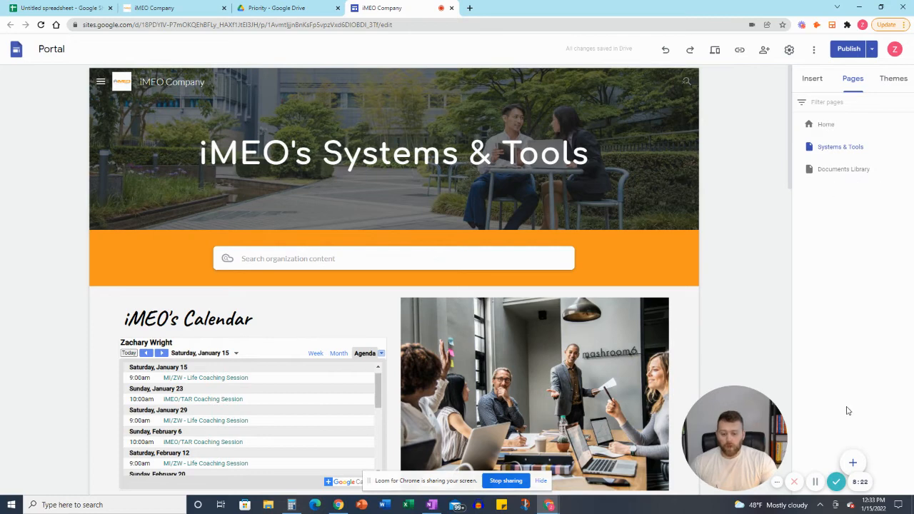
{"action": "mouse_move", "coordinate": [860, 422]}
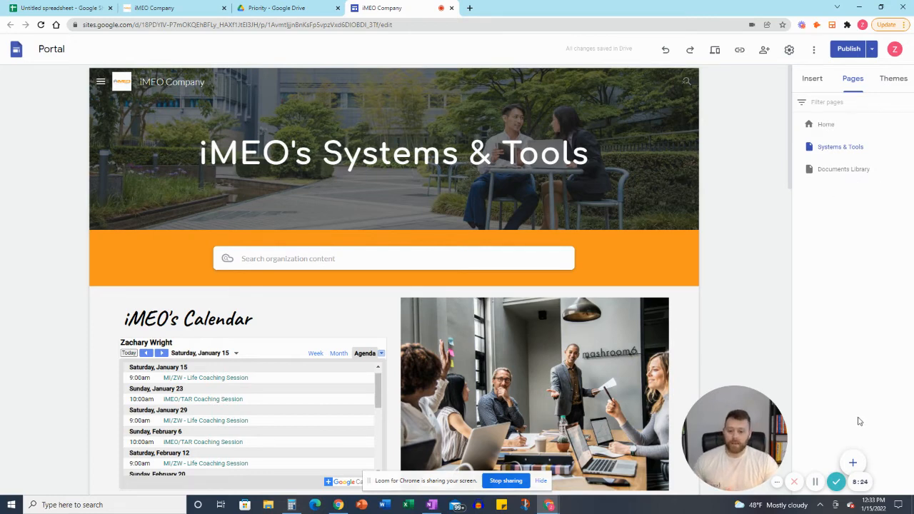
{"action": "left_click", "coordinate": [853, 463]}
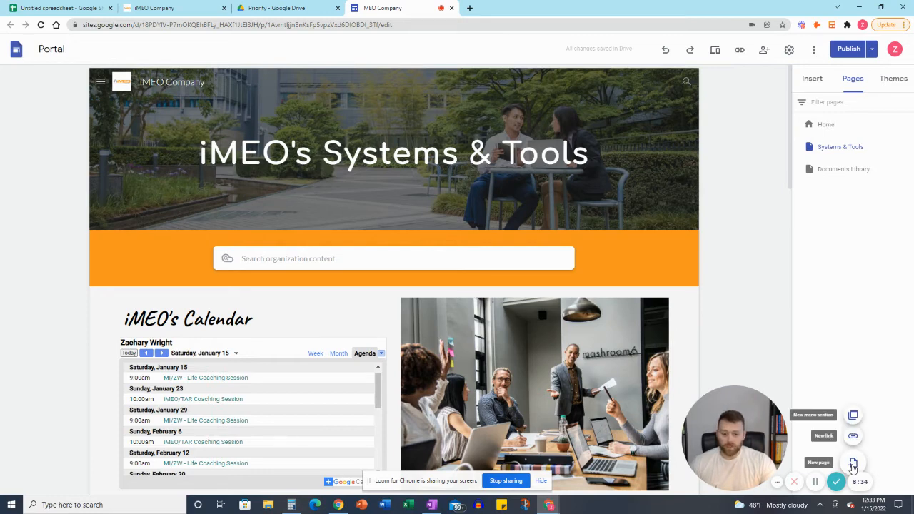
{"action": "left_click", "coordinate": [853, 462]}
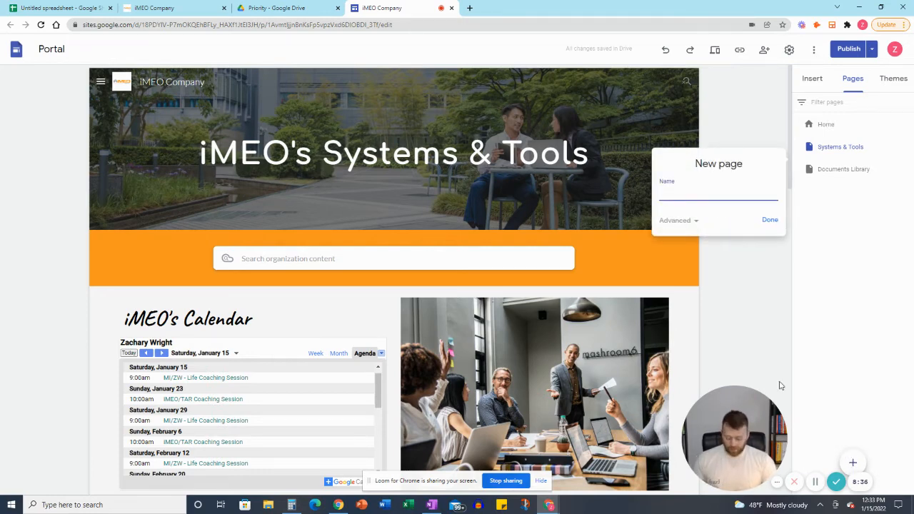
{"action": "type", "text": "Employee"}
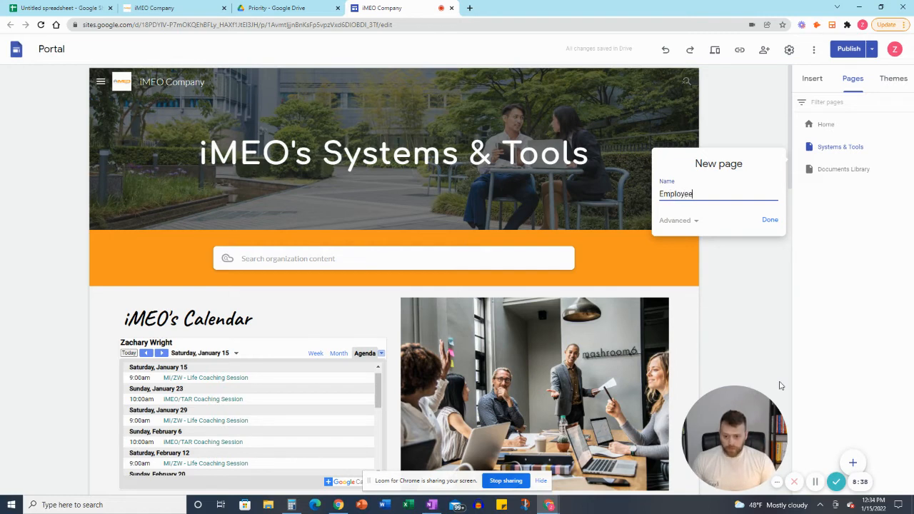
{"action": "type", "text": "Directory"}
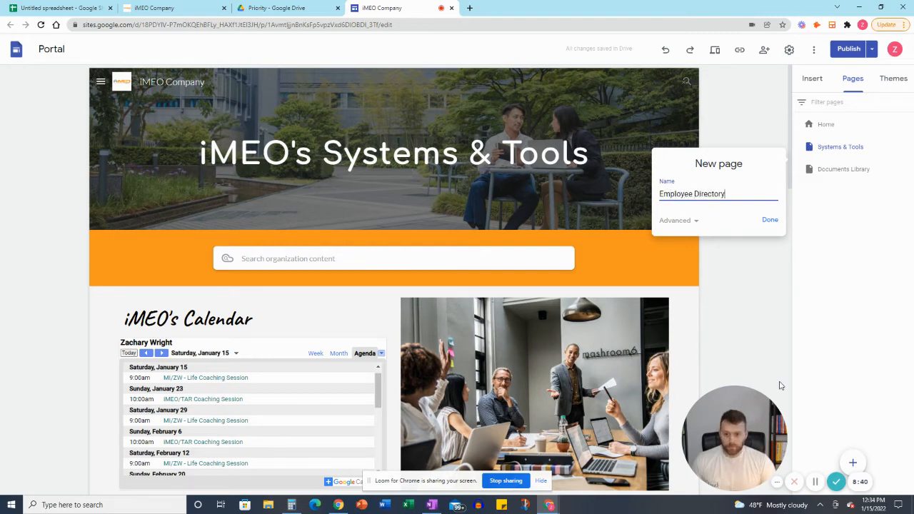
{"action": "left_click", "coordinate": [770, 219]}
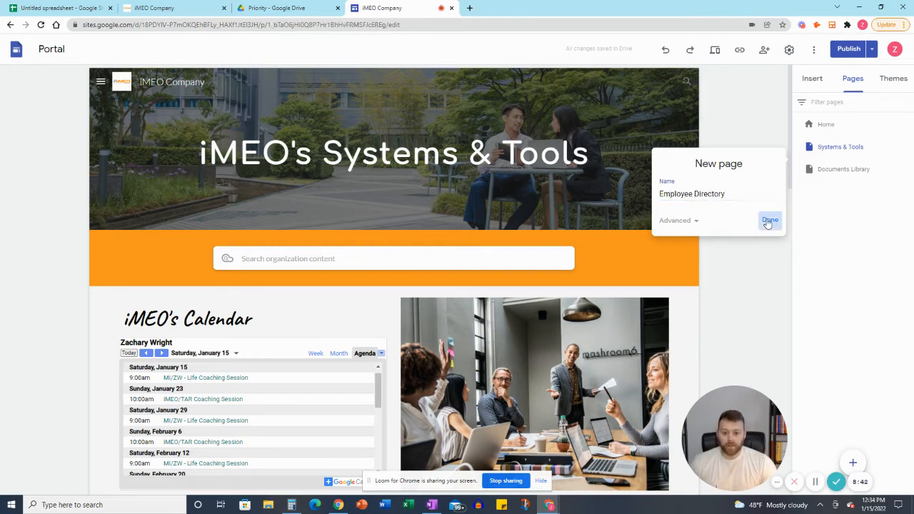
{"action": "left_click", "coordinate": [770, 221]}
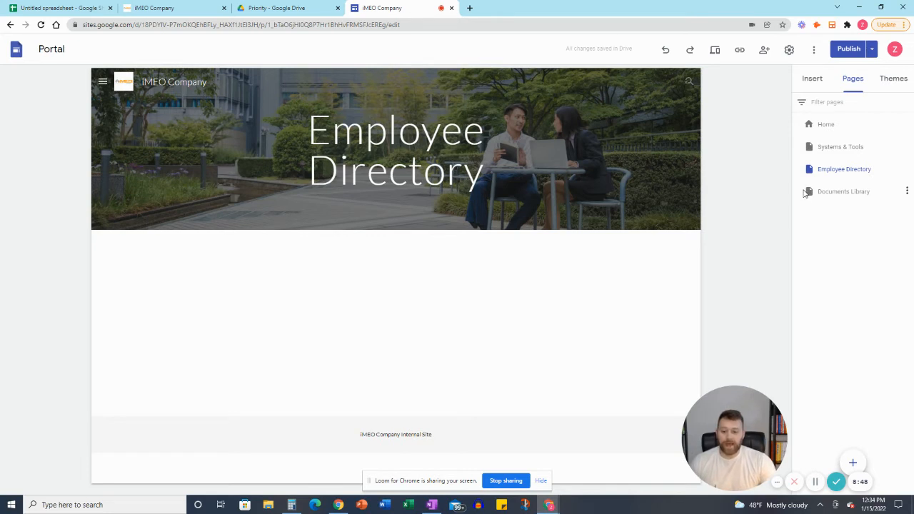
{"action": "left_click", "coordinate": [396, 150]}
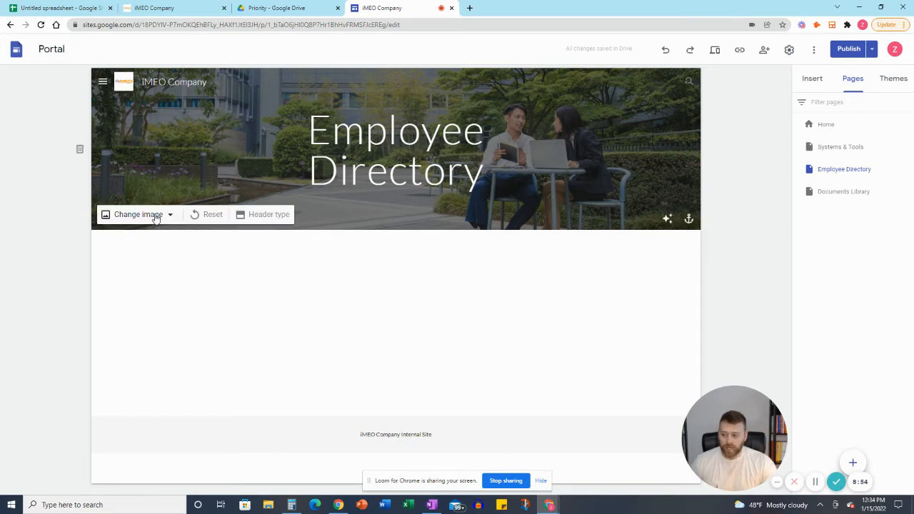
{"action": "left_click", "coordinate": [139, 215]}
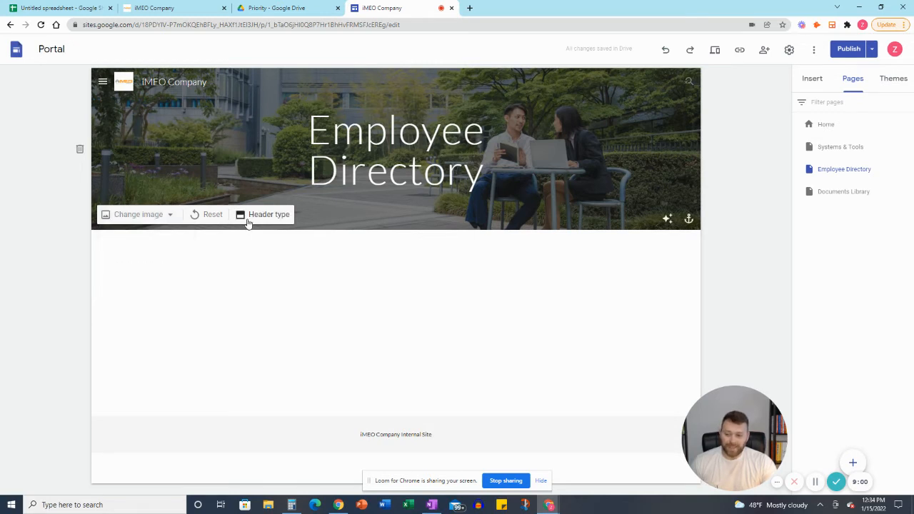
{"action": "mouse_move", "coordinate": [368, 224]}
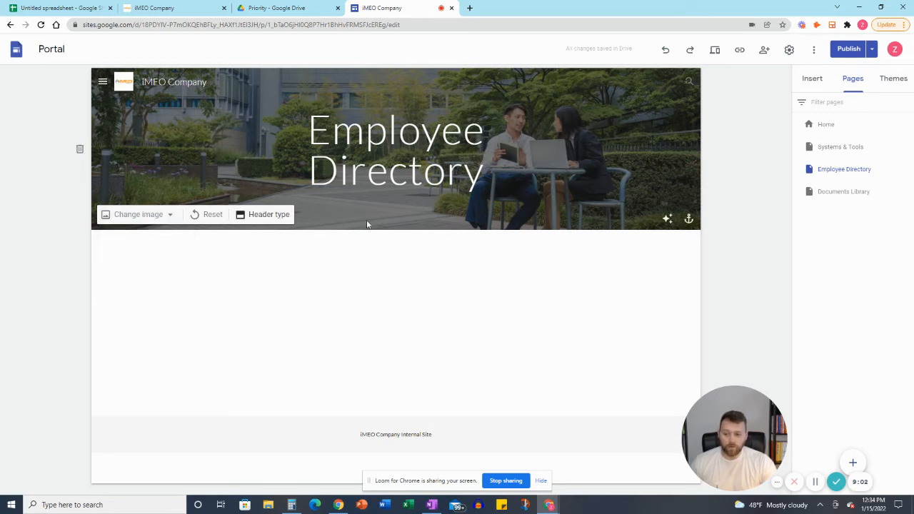
{"action": "left_click", "coordinate": [264, 214]}
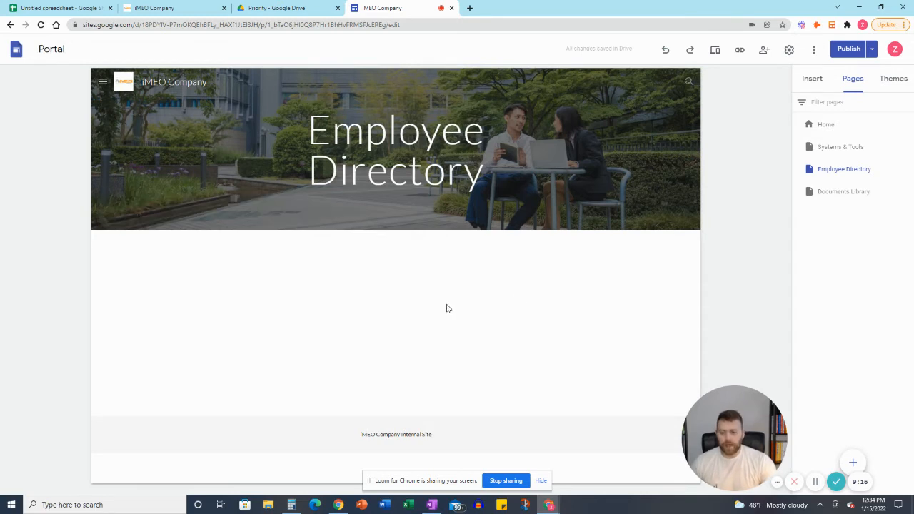
{"action": "mouse_move", "coordinate": [406, 310]}
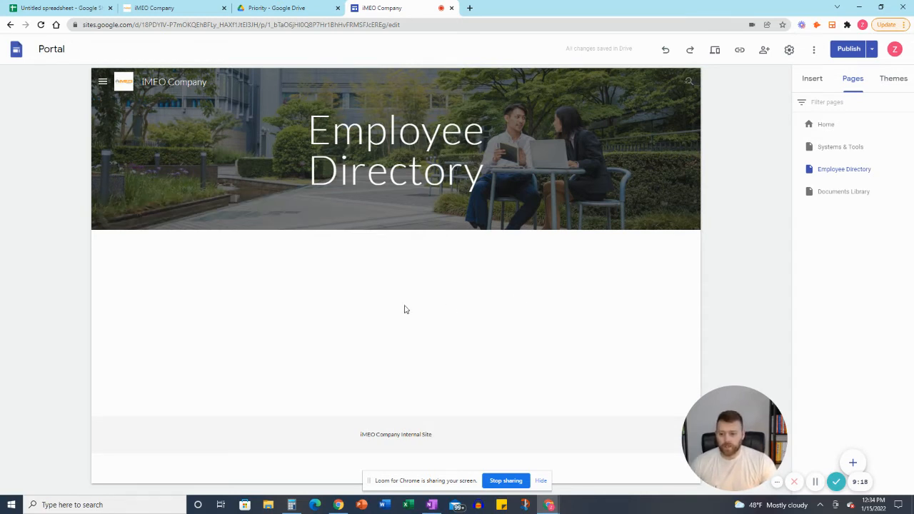
Step: Choose Embed on the blank page section and focus the By URL field
{"action": "left_click", "coordinate": [406, 309]}
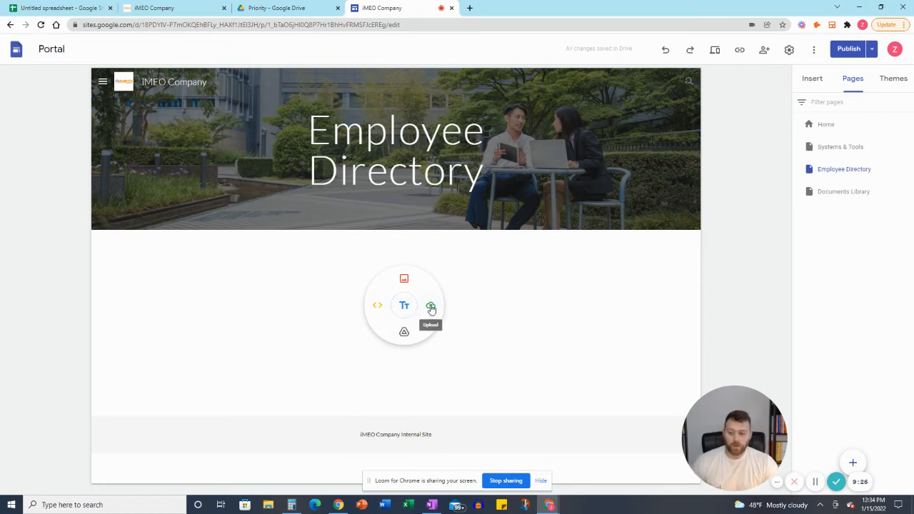
{"action": "mouse_move", "coordinate": [404, 332]}
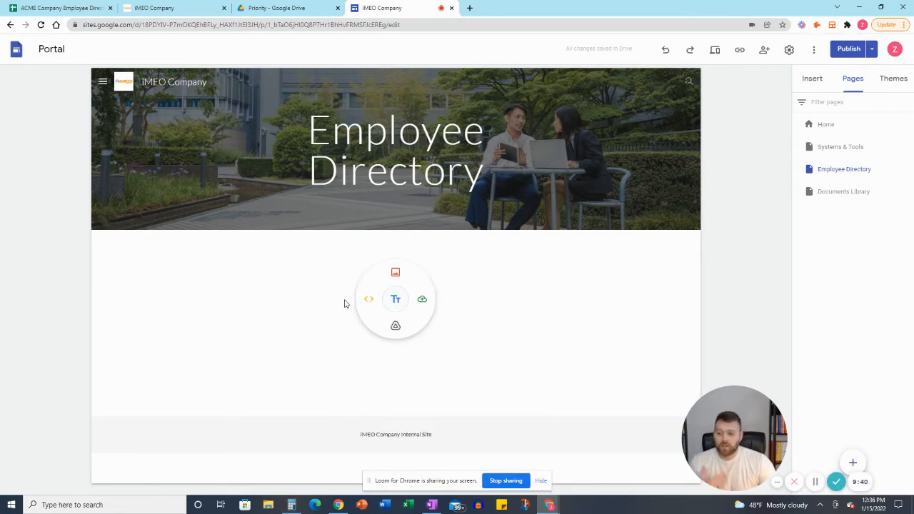
{"action": "mouse_move", "coordinate": [369, 299]}
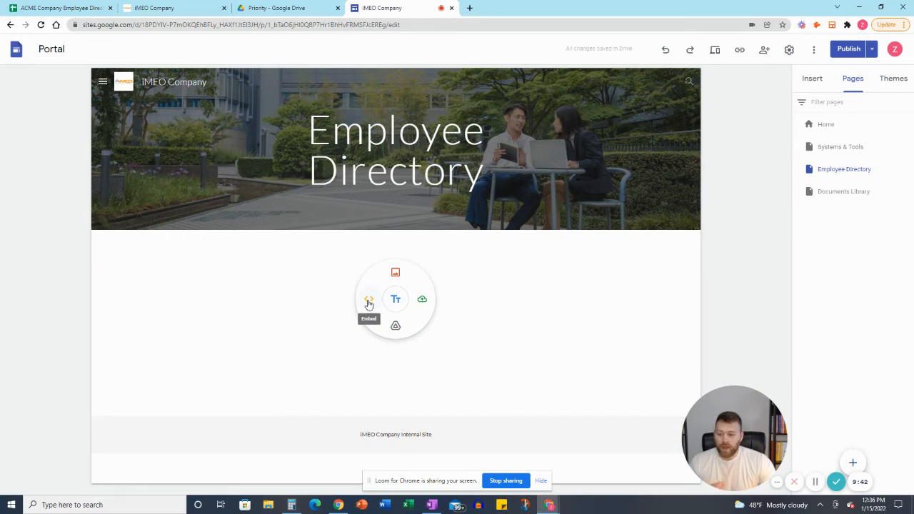
{"action": "left_click", "coordinate": [369, 300]}
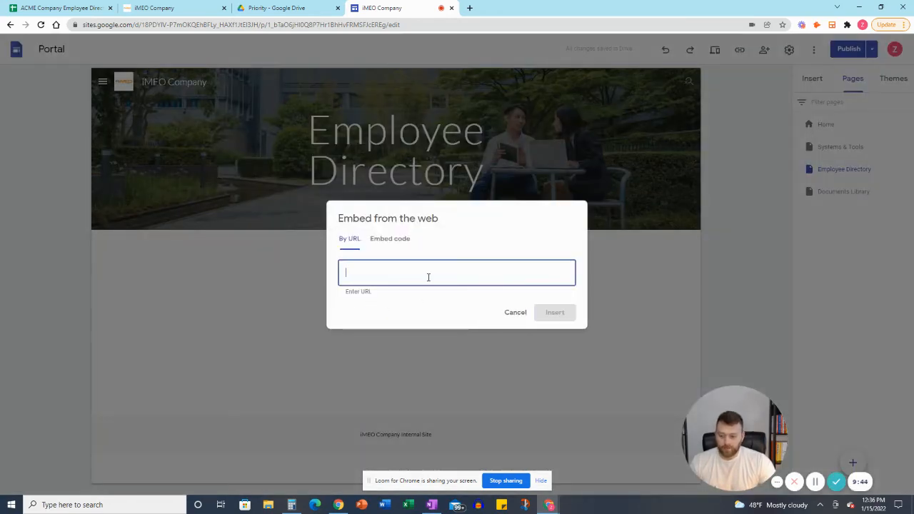
{"action": "left_click", "coordinate": [555, 313]}
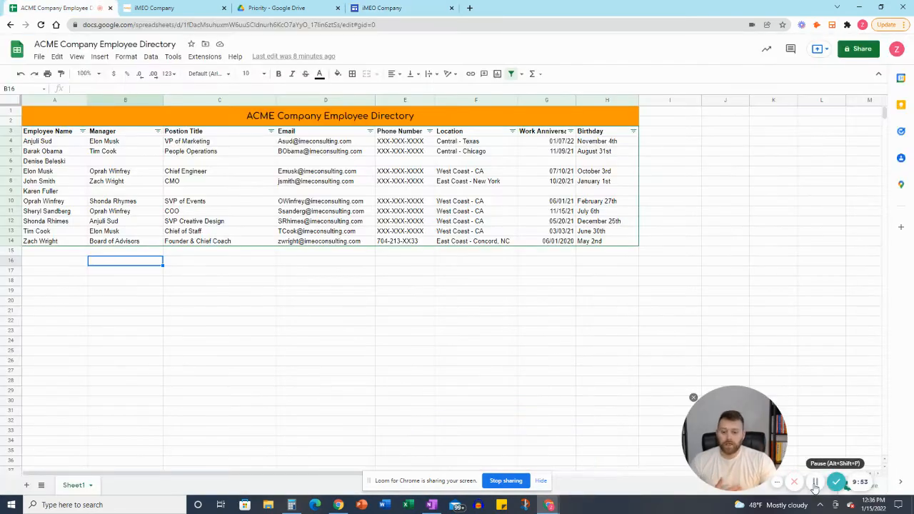
{"action": "mouse_move", "coordinate": [858, 49]}
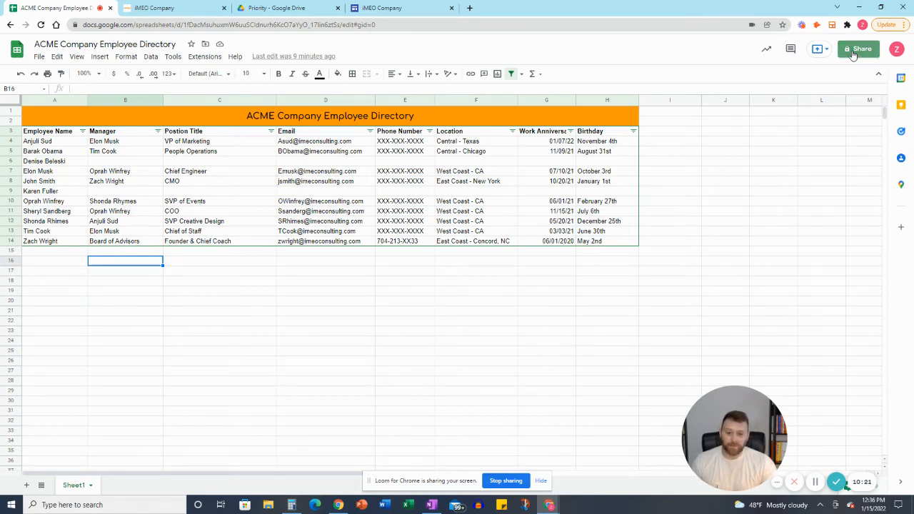
Step: Share the directory with iMEO Consulting as Viewer and copy its link
{"action": "left_click", "coordinate": [858, 49]}
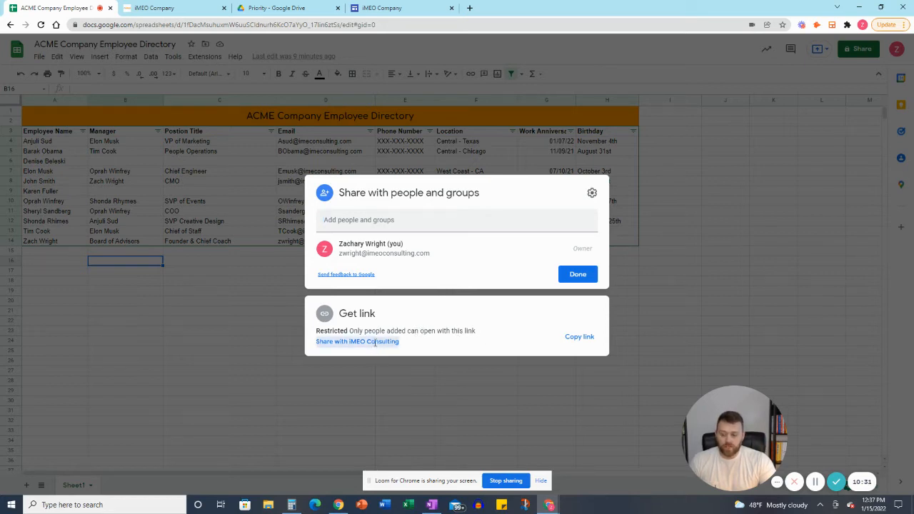
{"action": "left_click", "coordinate": [357, 341]}
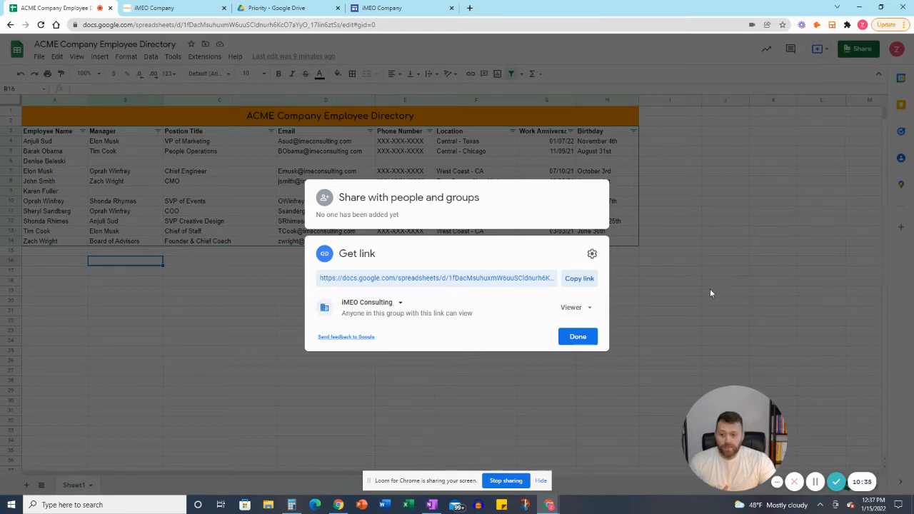
{"action": "left_click", "coordinate": [575, 308]}
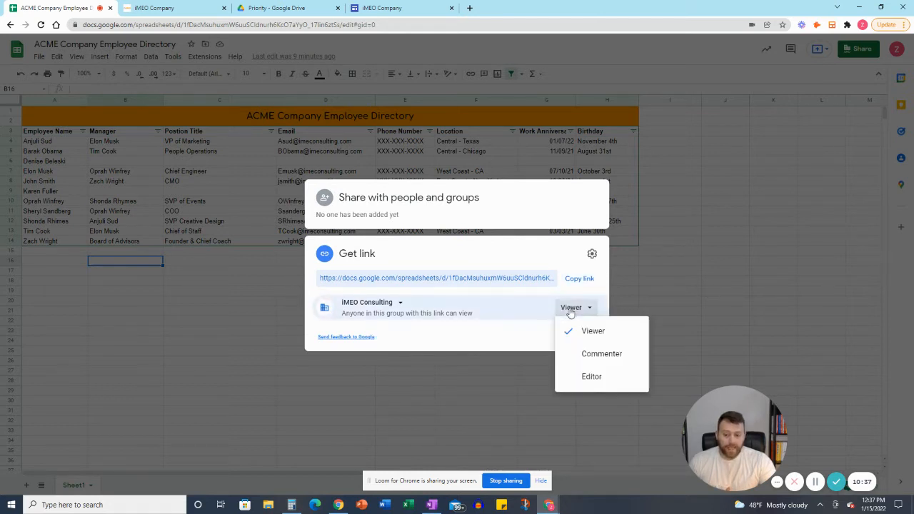
{"action": "mouse_move", "coordinate": [602, 354]}
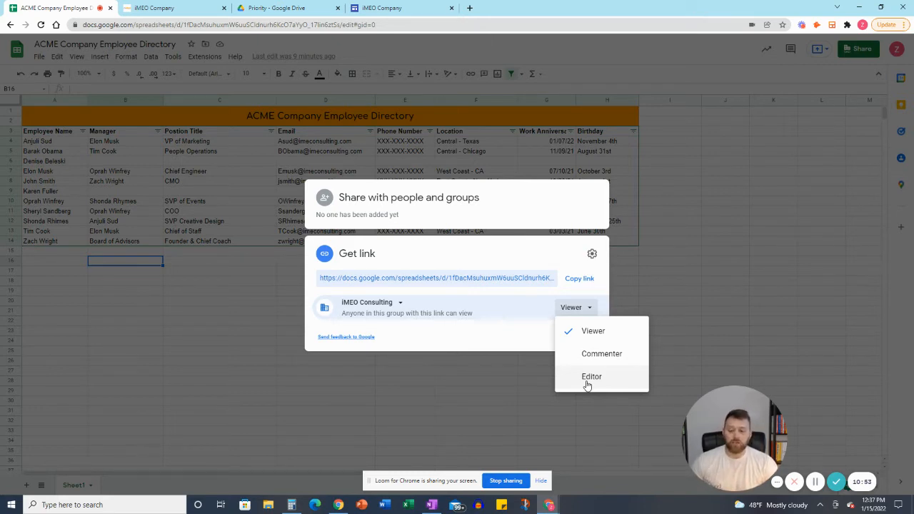
{"action": "mouse_move", "coordinate": [593, 331]}
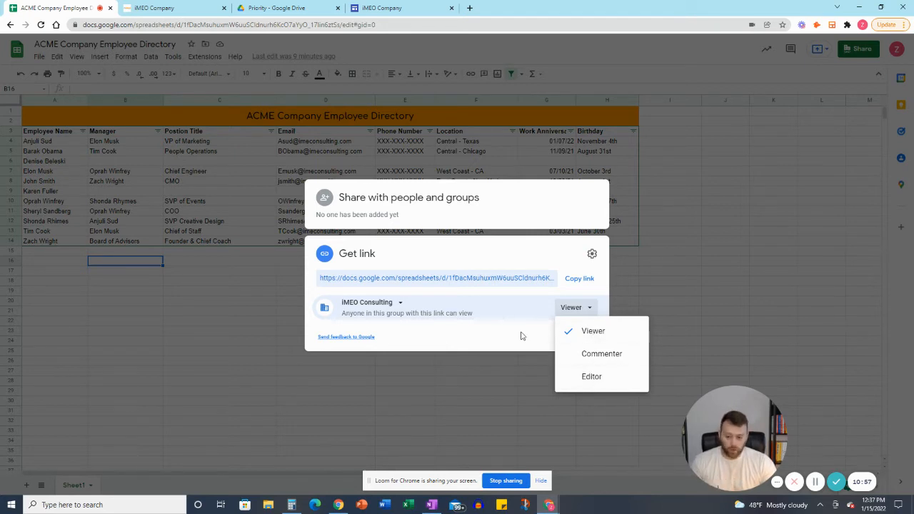
{"action": "left_click", "coordinate": [593, 331]}
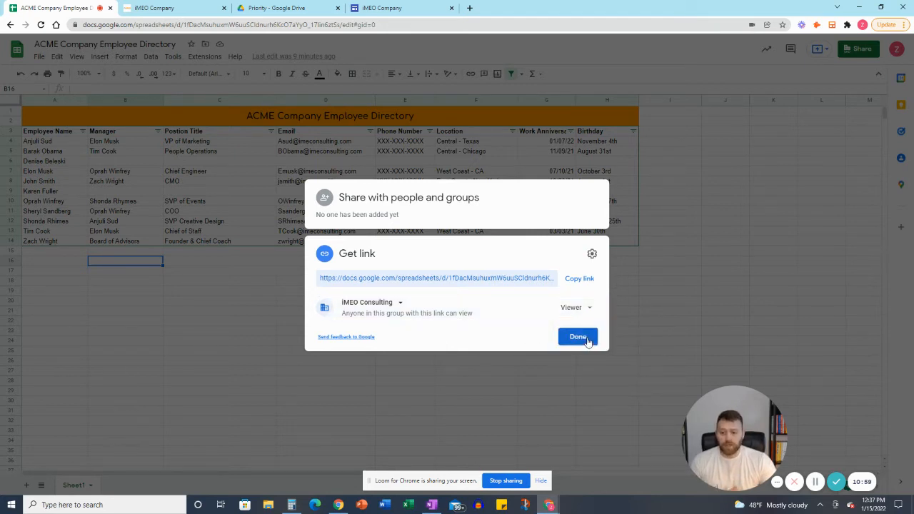
{"action": "left_click", "coordinate": [579, 278]}
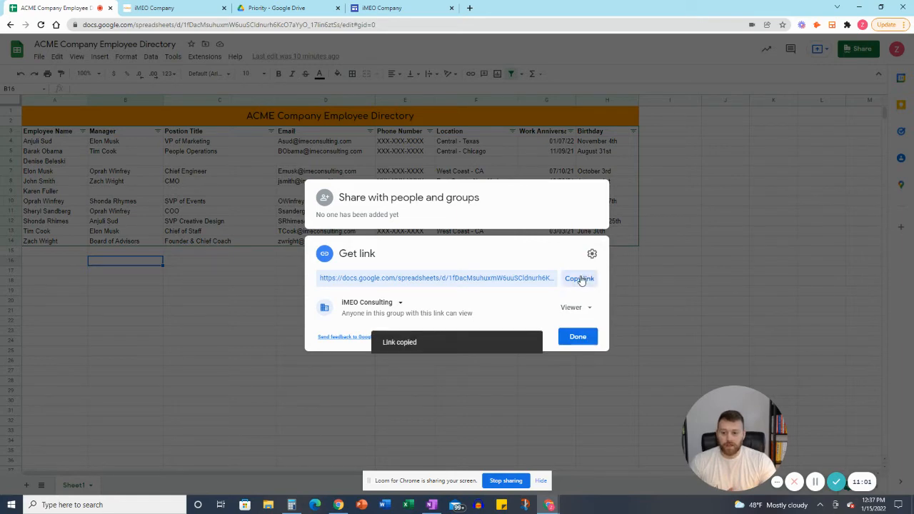
{"action": "left_click", "coordinate": [578, 336]}
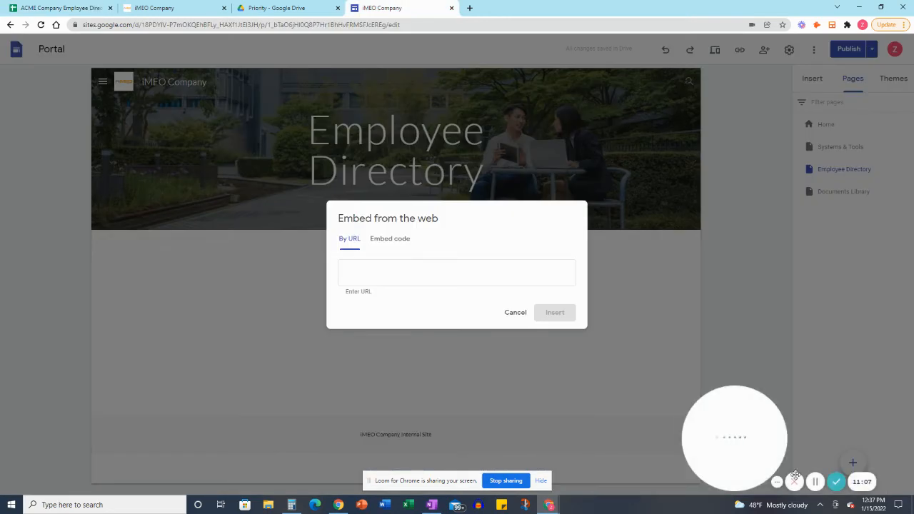
{"action": "mouse_move", "coordinate": [816, 481]}
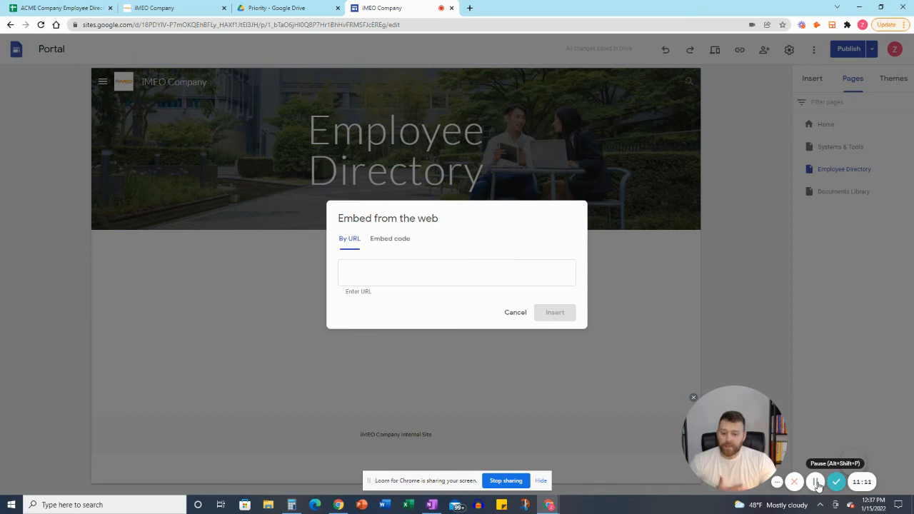
Step: Embed the ACME Company Employee Directory spreadsheet by URL on the Employee Directory page
{"action": "left_click", "coordinate": [457, 273]}
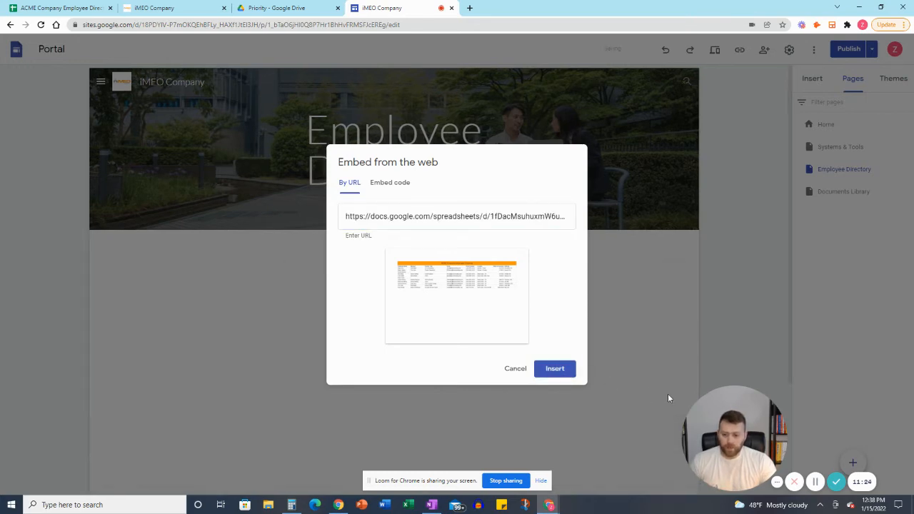
{"action": "left_click", "coordinate": [555, 368]}
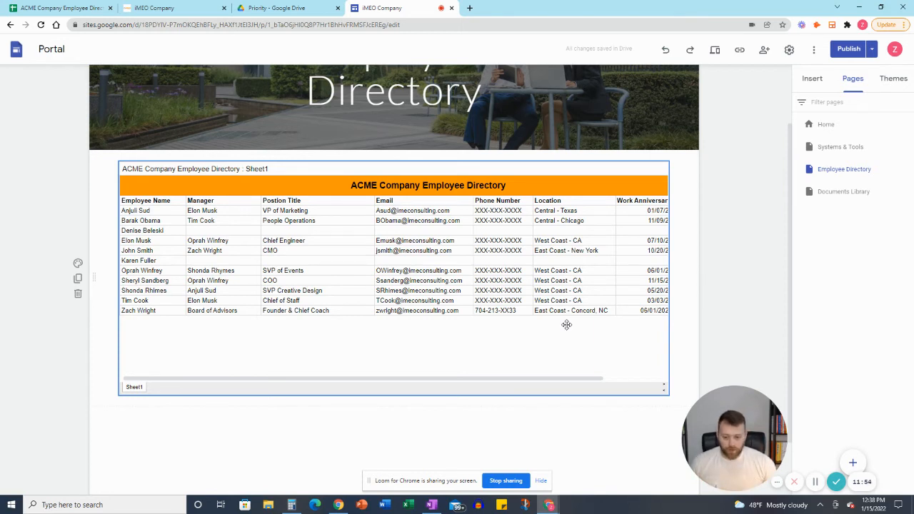
{"action": "mouse_move", "coordinate": [448, 318]}
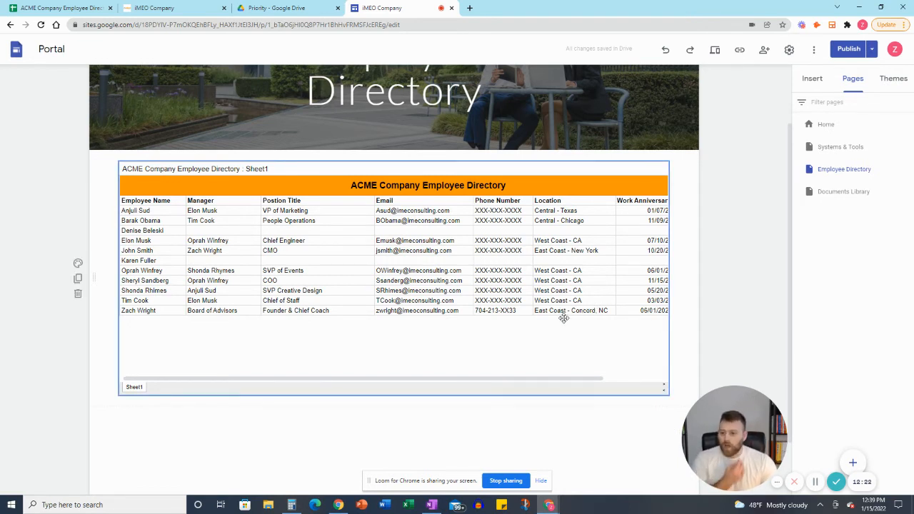
{"action": "mouse_move", "coordinate": [849, 49]}
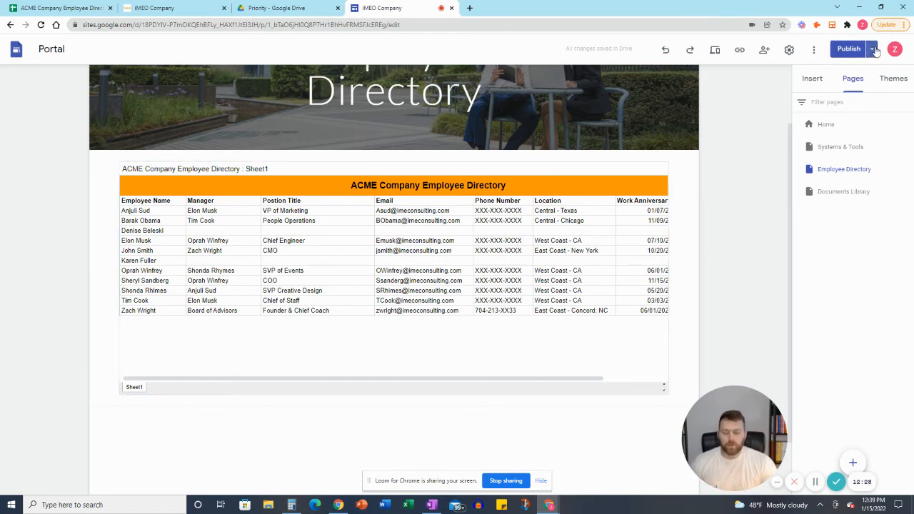
{"action": "left_click", "coordinate": [872, 49]}
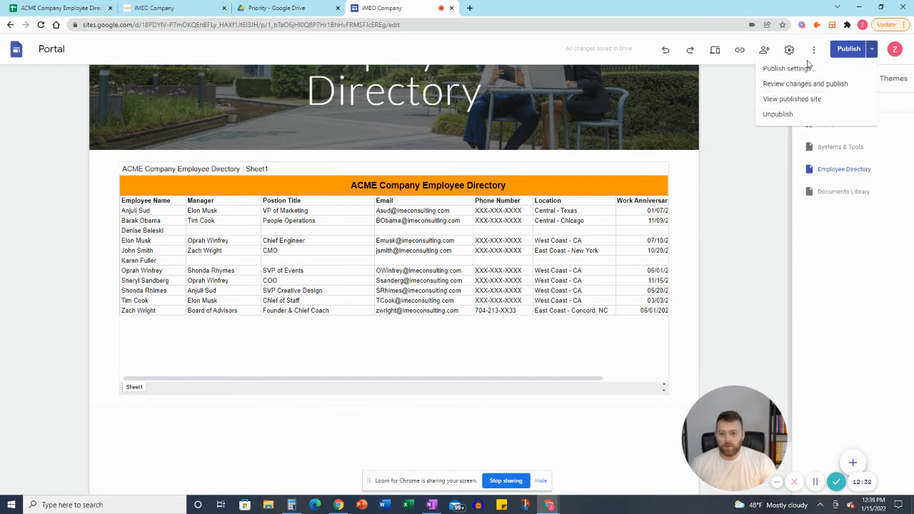
{"action": "mouse_move", "coordinate": [806, 84]}
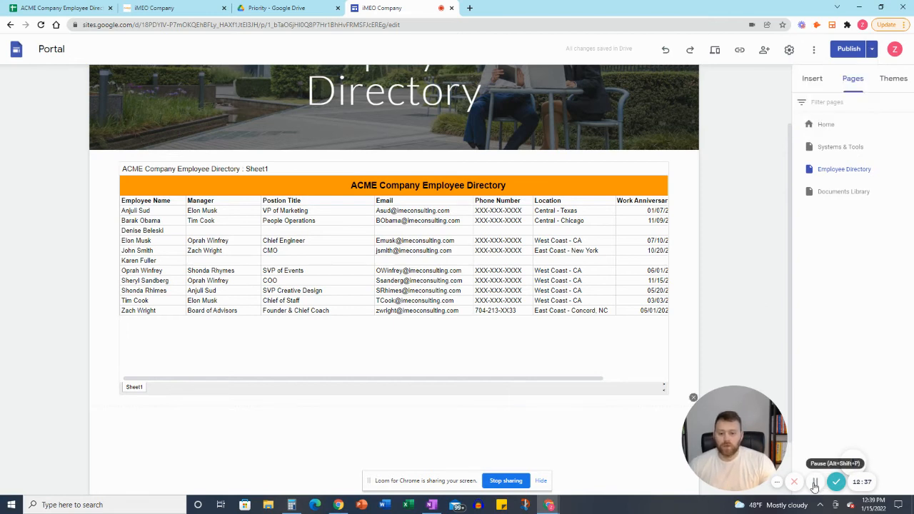
{"action": "mouse_move", "coordinate": [716, 50]}
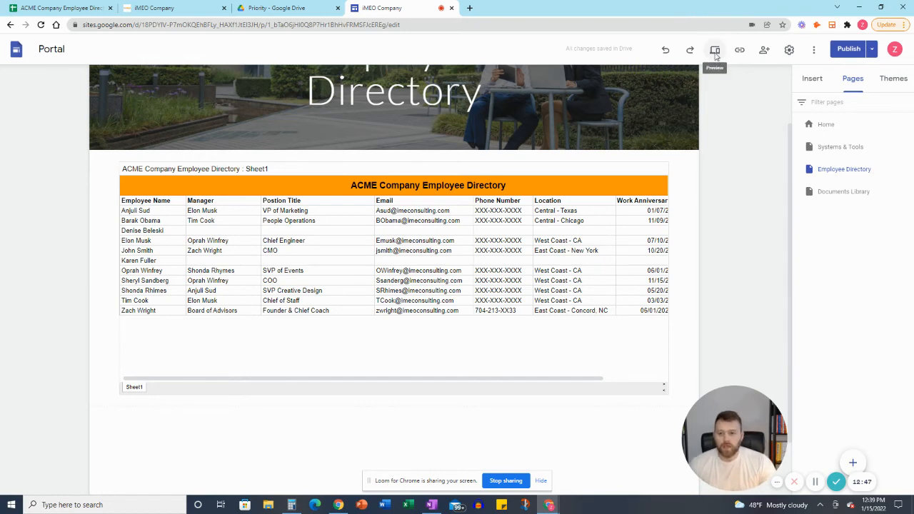
Step: Preview the Employee Directory page, then open the embedded spreadsheet in a new tab
{"action": "left_click", "coordinate": [715, 50]}
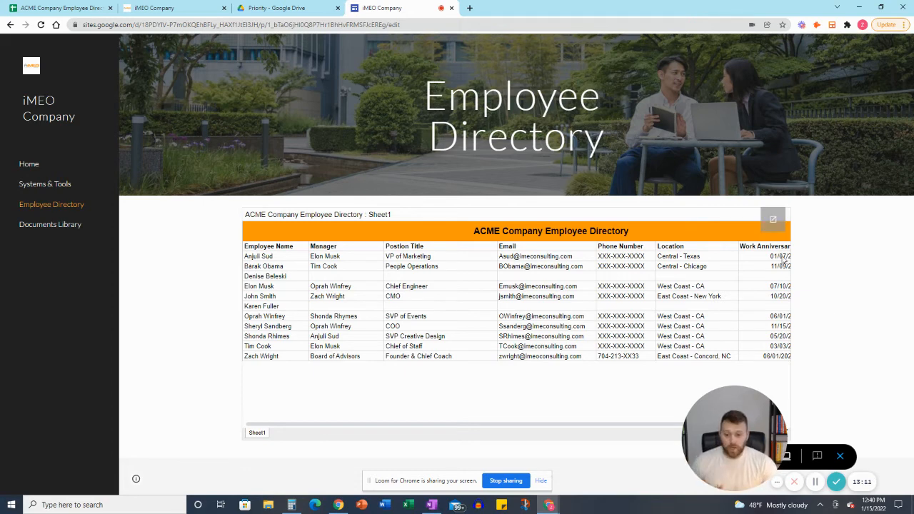
{"action": "mouse_move", "coordinate": [561, 425]}
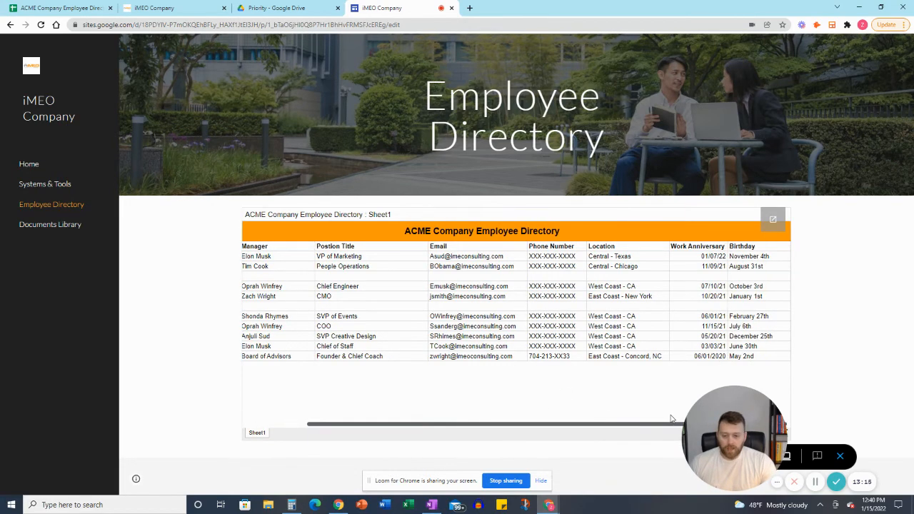
{"action": "mouse_move", "coordinate": [707, 420]}
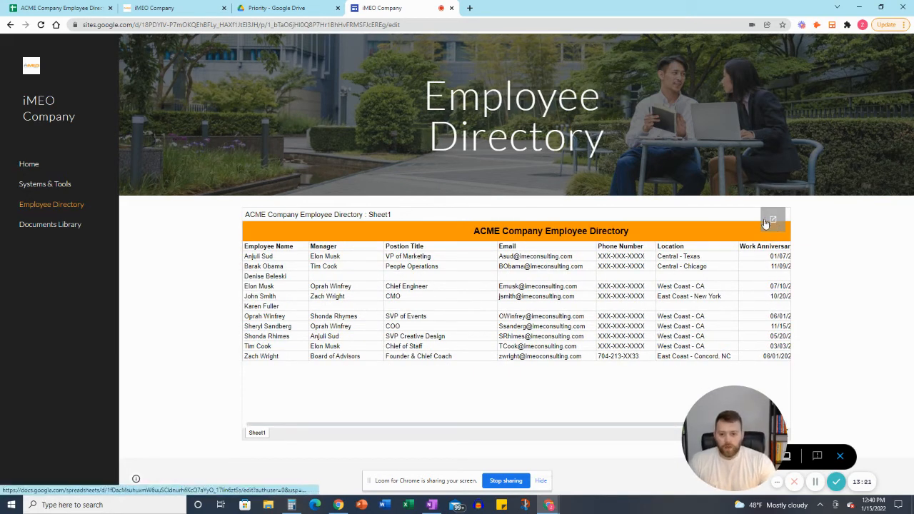
{"action": "left_click", "coordinate": [773, 219]}
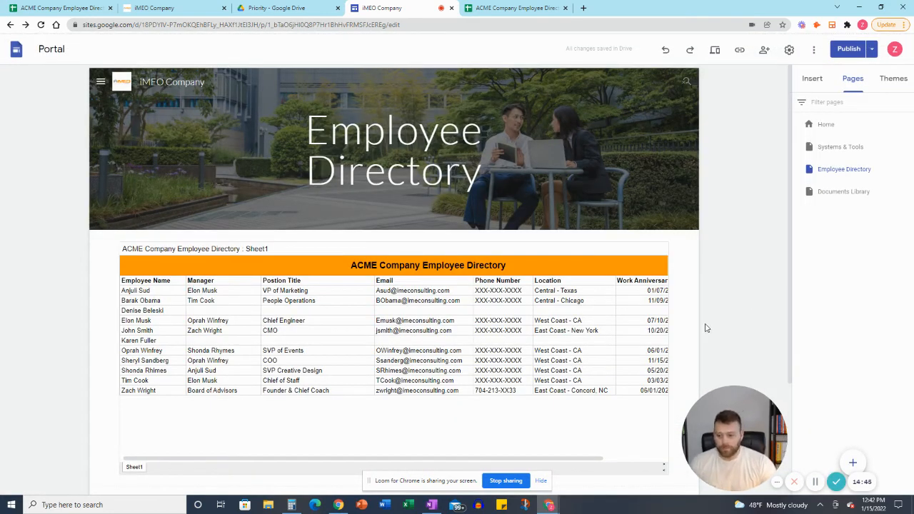
{"action": "mouse_move", "coordinate": [712, 322]}
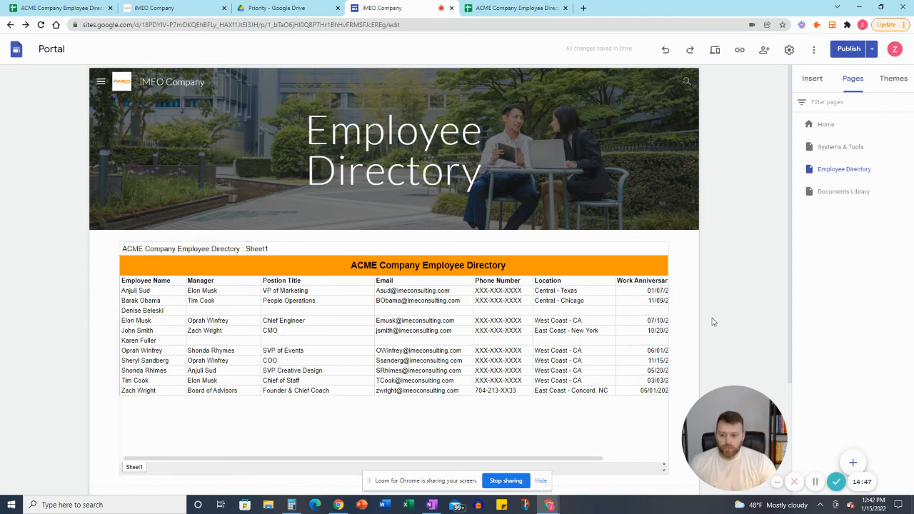
{"action": "mouse_move", "coordinate": [721, 302]}
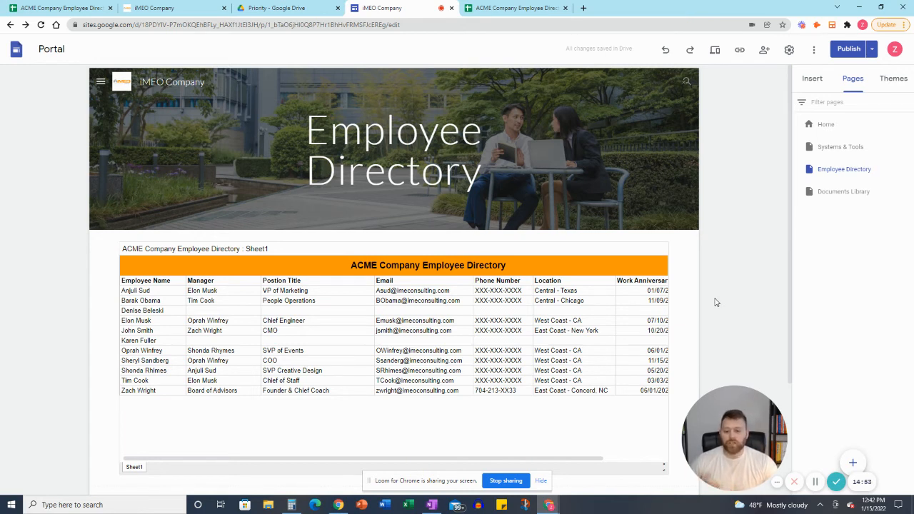
{"action": "mouse_move", "coordinate": [784, 245]}
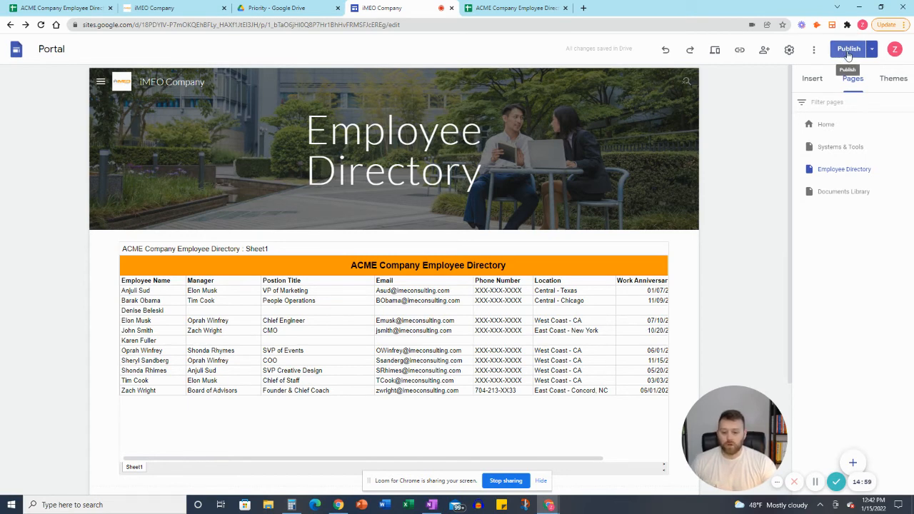
Step: Bring up the review screen listing the Employee Directory page as a draft change
{"action": "left_click", "coordinate": [848, 48]}
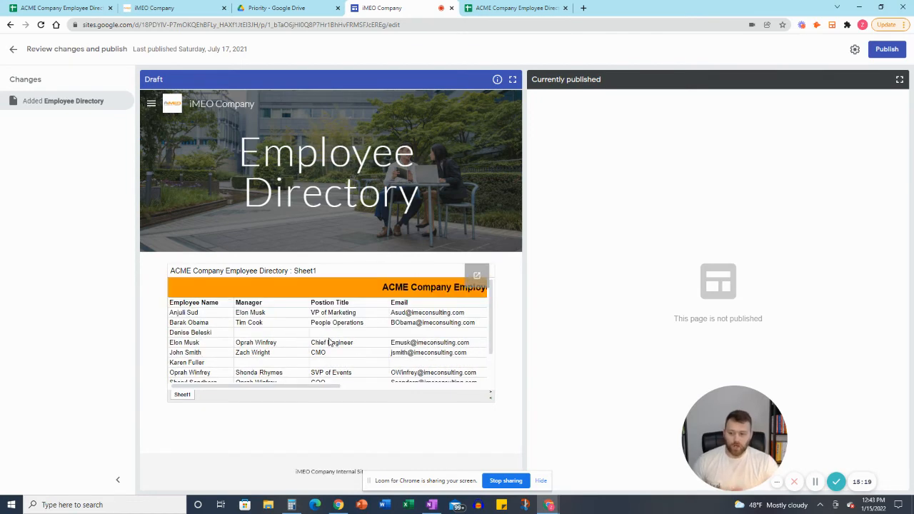
{"action": "mouse_move", "coordinate": [358, 336]}
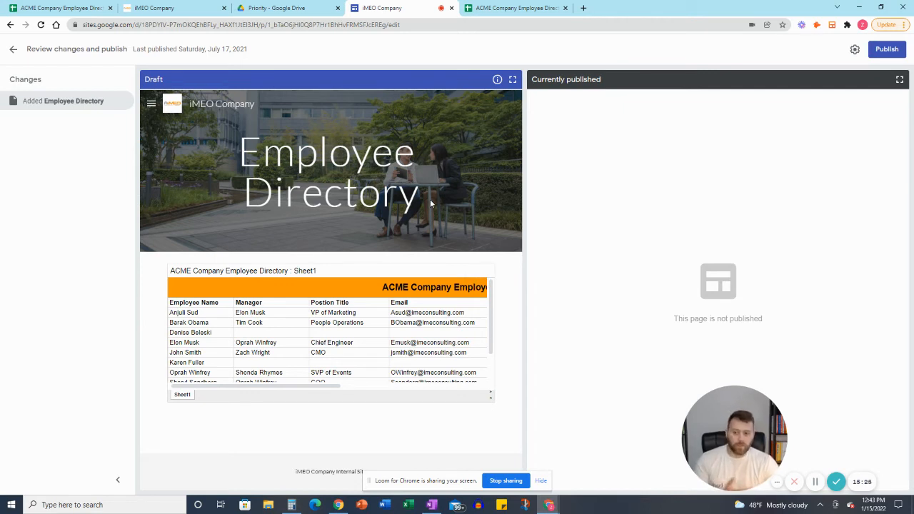
{"action": "mouse_move", "coordinate": [402, 224]}
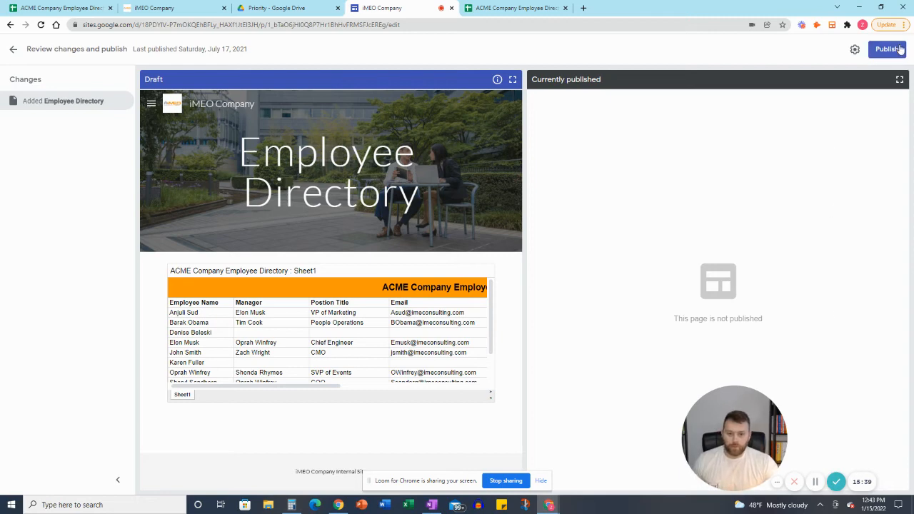
Step: Publish the draft so the Employee Directory page goes live on the iMEO Company site
{"action": "left_click", "coordinate": [888, 49]}
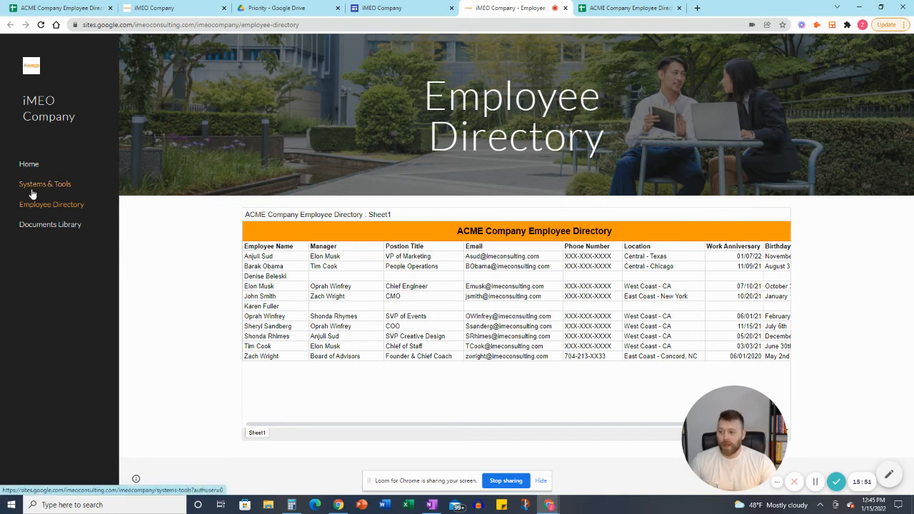
{"action": "mouse_move", "coordinate": [74, 218]}
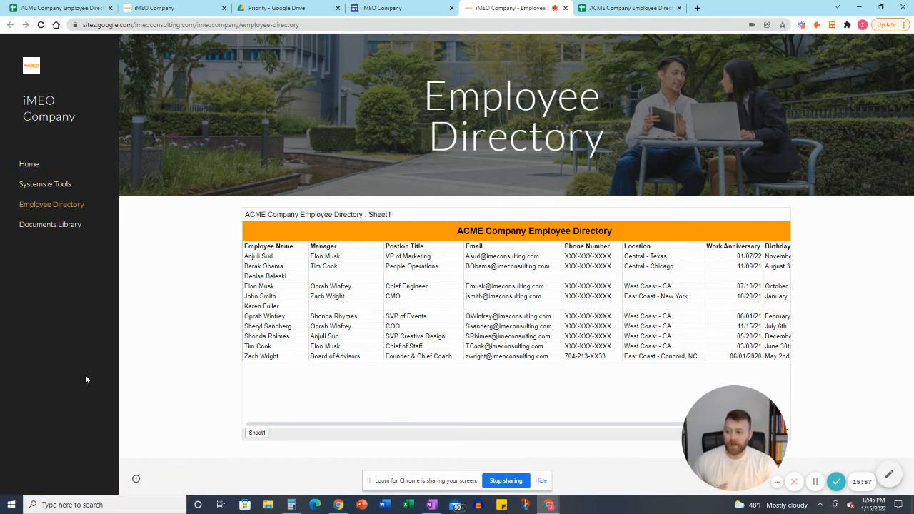
{"action": "mouse_move", "coordinate": [699, 87]}
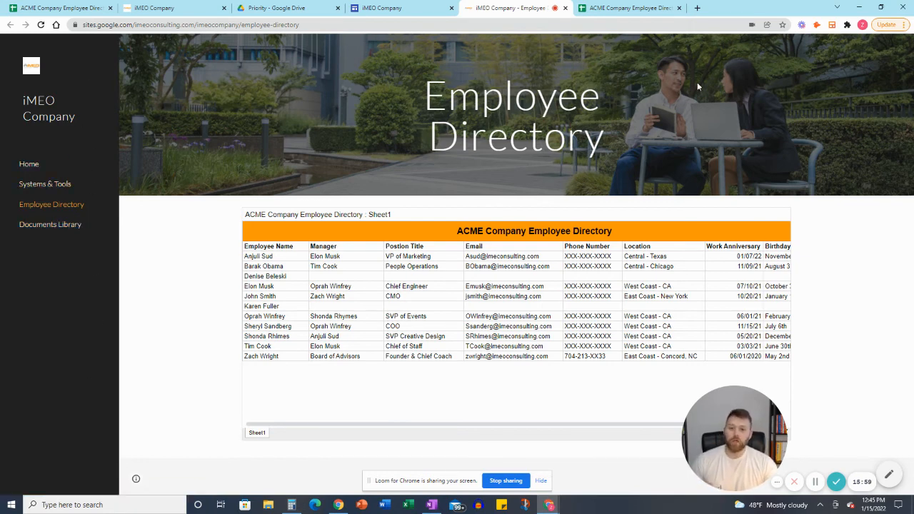
{"action": "mouse_move", "coordinate": [492, 60]}
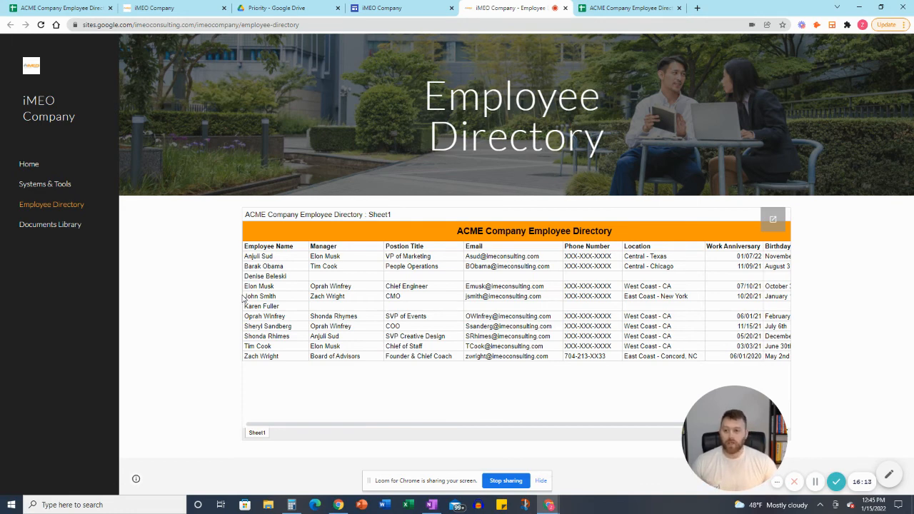
{"action": "mouse_move", "coordinate": [361, 356]}
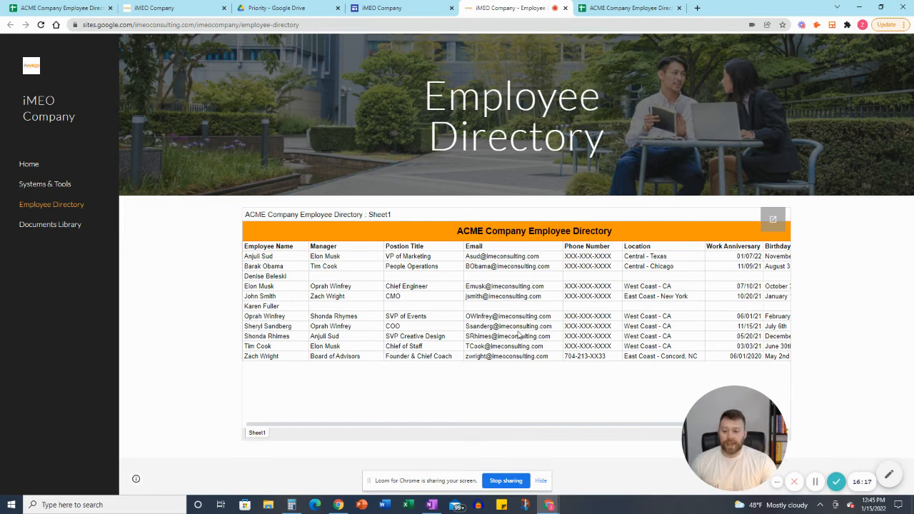
{"action": "mouse_move", "coordinate": [852, 302]}
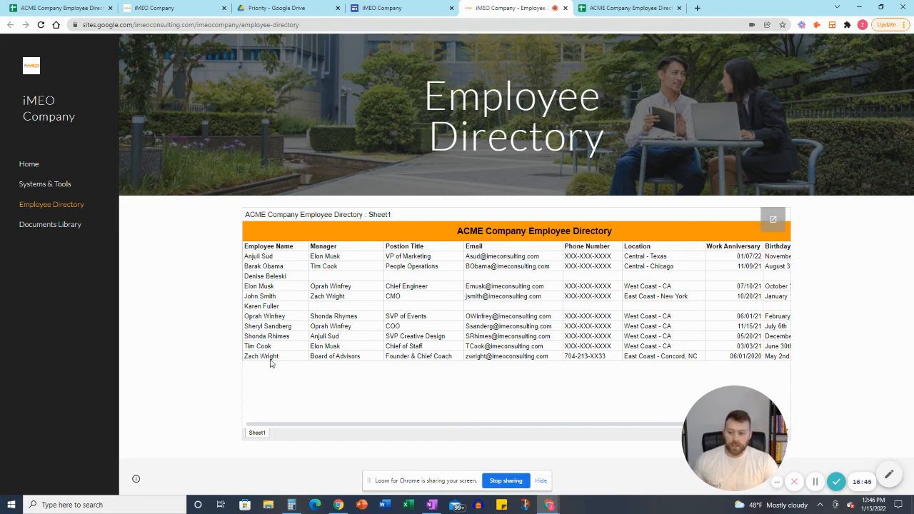
{"action": "mouse_move", "coordinate": [270, 372]}
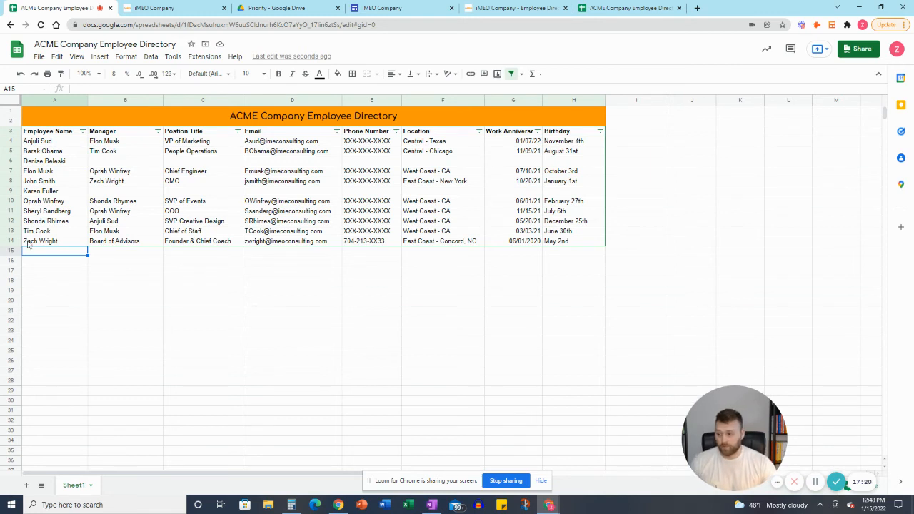
{"action": "type", "text": "New Hire 1"}
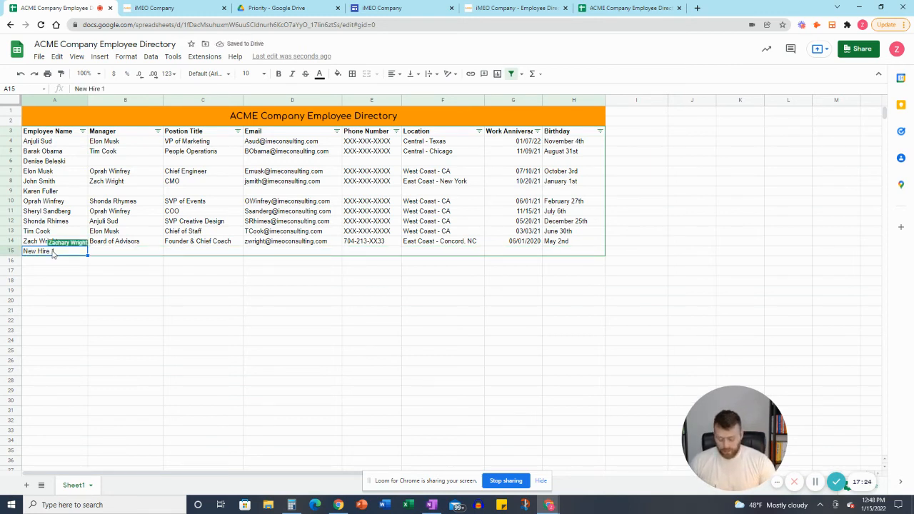
{"action": "type", "text": "New Hire 2"}
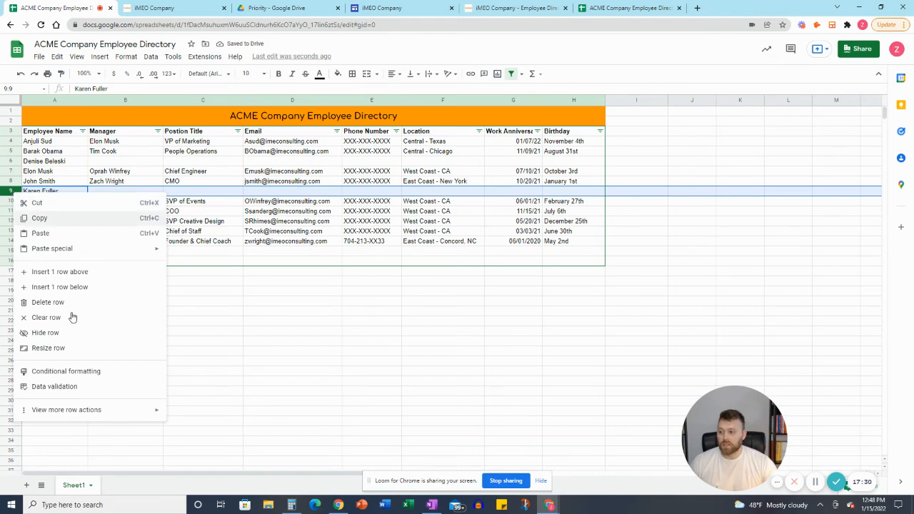
{"action": "mouse_move", "coordinate": [48, 302]}
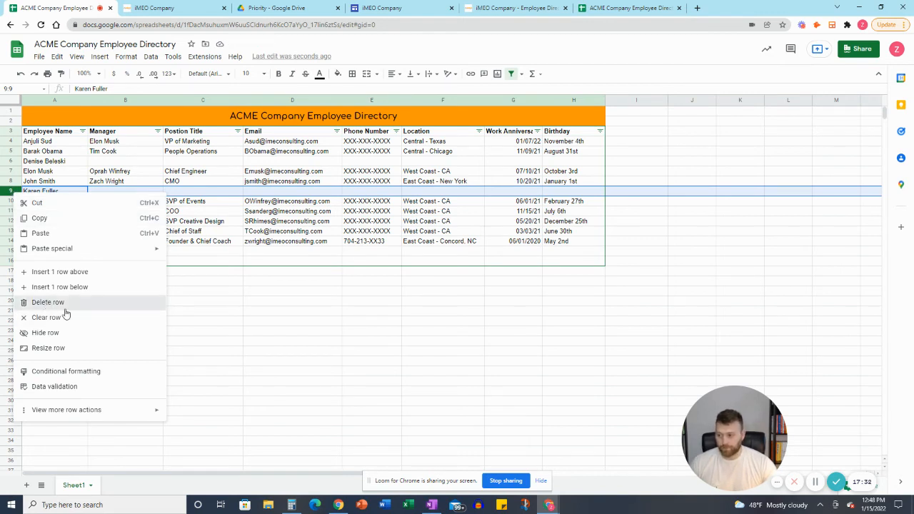
{"action": "left_click", "coordinate": [48, 303]}
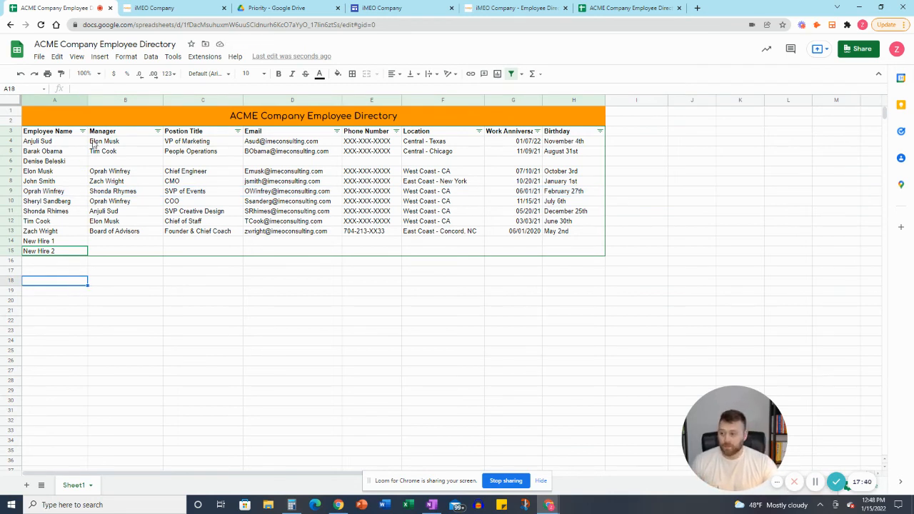
Step: Sort the directory A to Z by the Employee Name column
{"action": "left_click", "coordinate": [82, 131]}
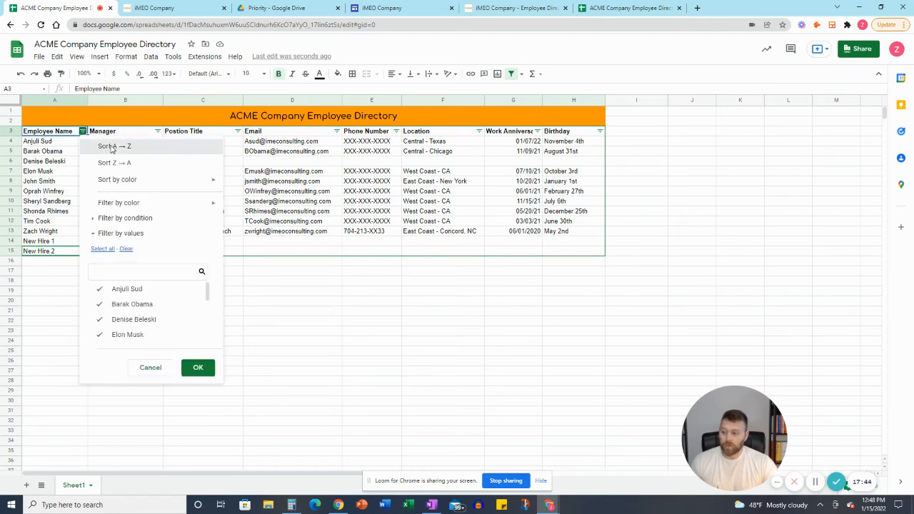
{"action": "left_click", "coordinate": [114, 146]}
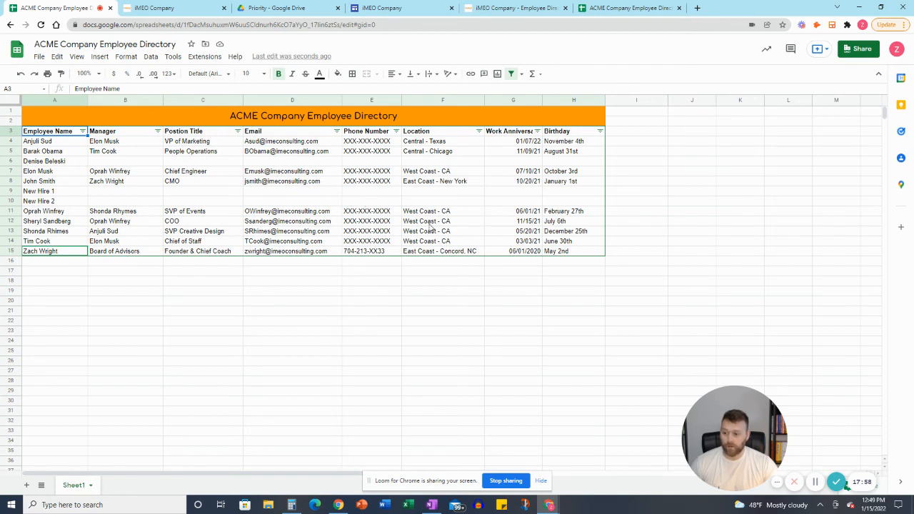
{"action": "mouse_move", "coordinate": [507, 344]}
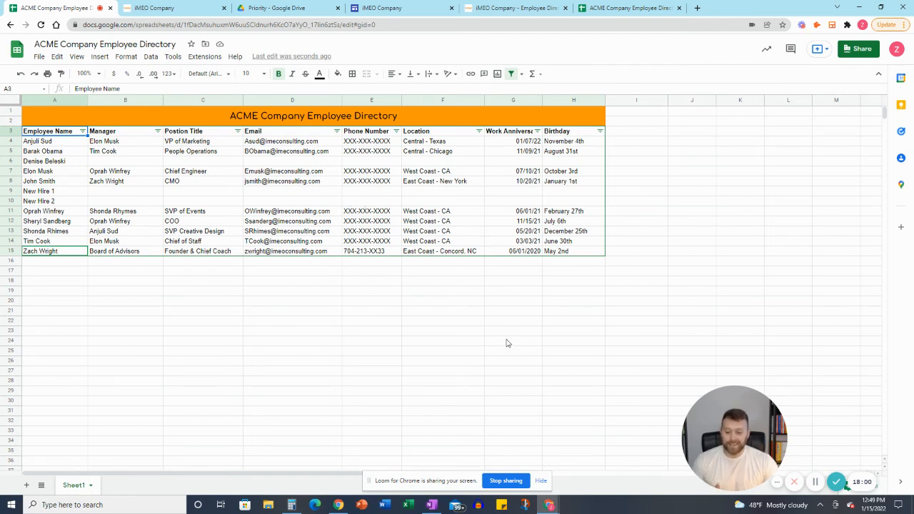
{"action": "mouse_move", "coordinate": [503, 380]}
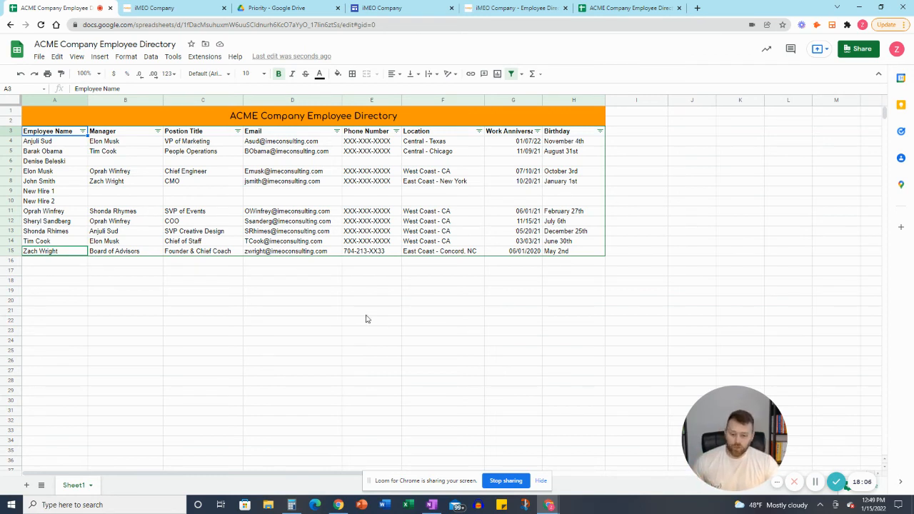
{"action": "mouse_move", "coordinate": [493, 345]}
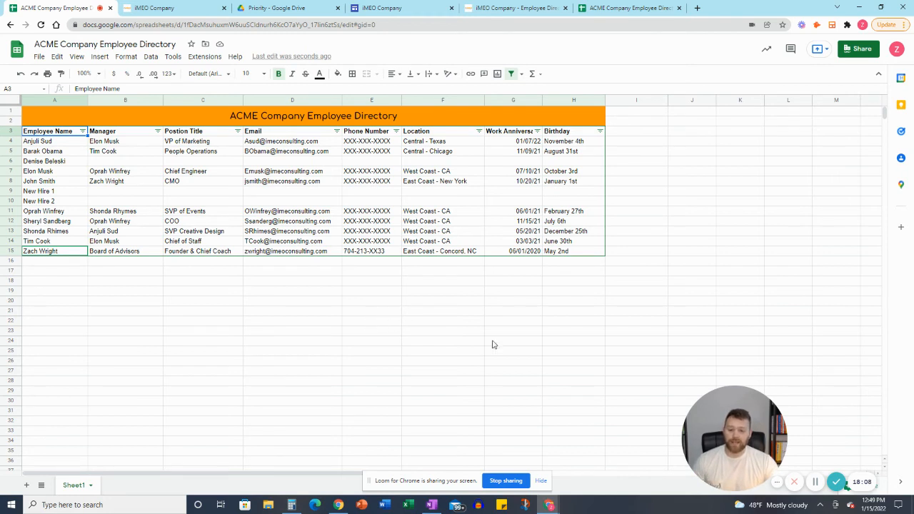
{"action": "mouse_move", "coordinate": [834, 448]}
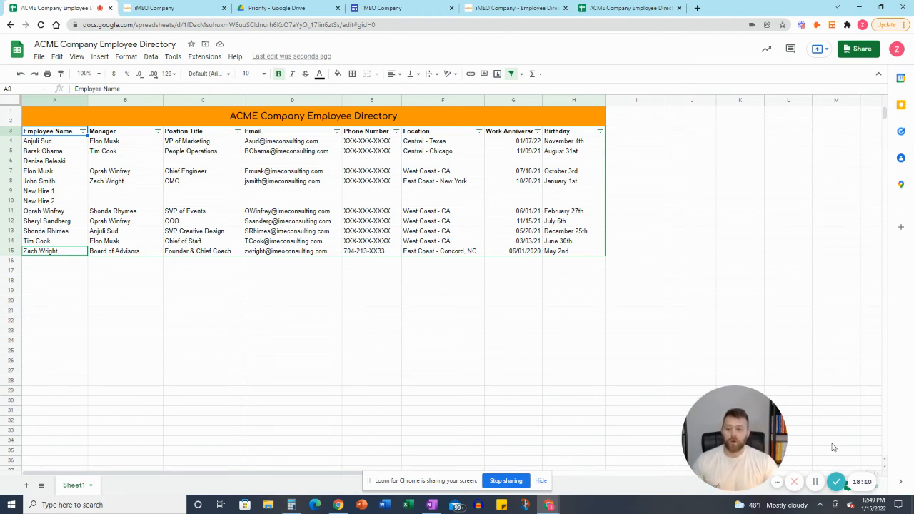
{"action": "mouse_move", "coordinate": [829, 450]}
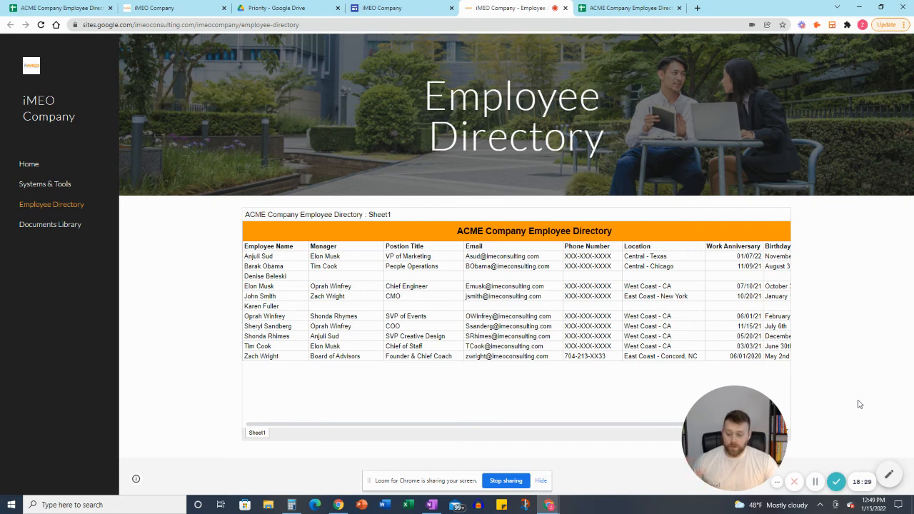
{"action": "mouse_move", "coordinate": [816, 481]}
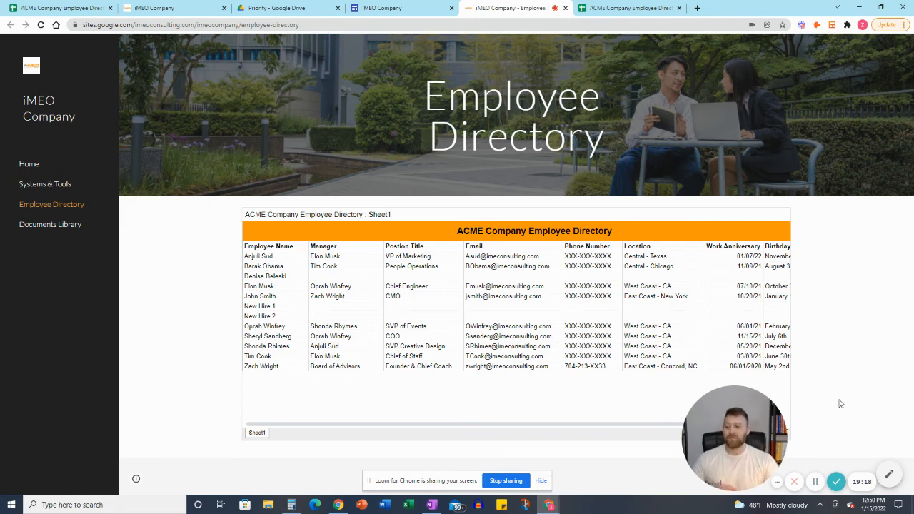
{"action": "mouse_move", "coordinate": [821, 329]}
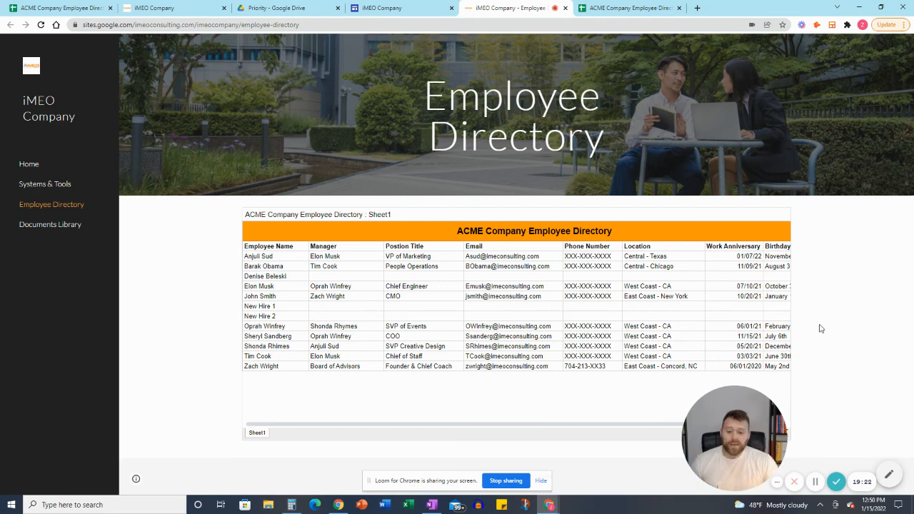
{"action": "mouse_move", "coordinate": [413, 194]}
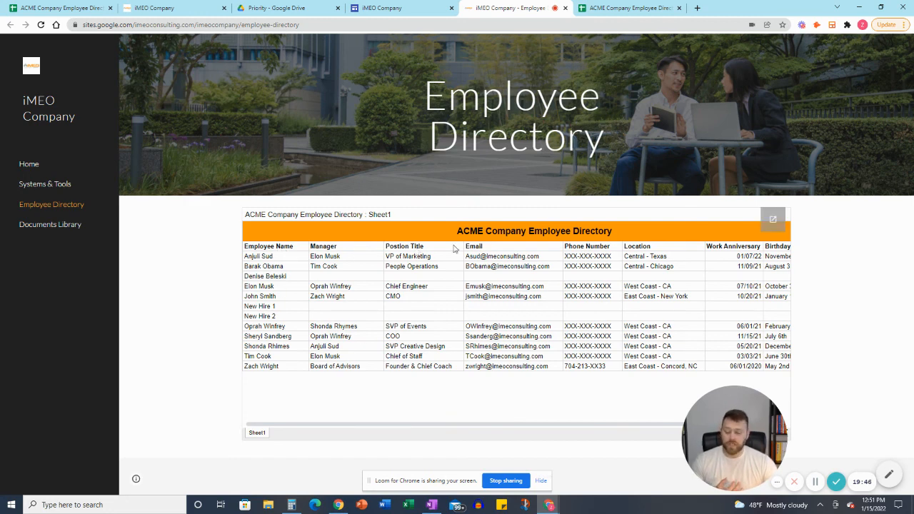
{"action": "mouse_move", "coordinate": [729, 249]}
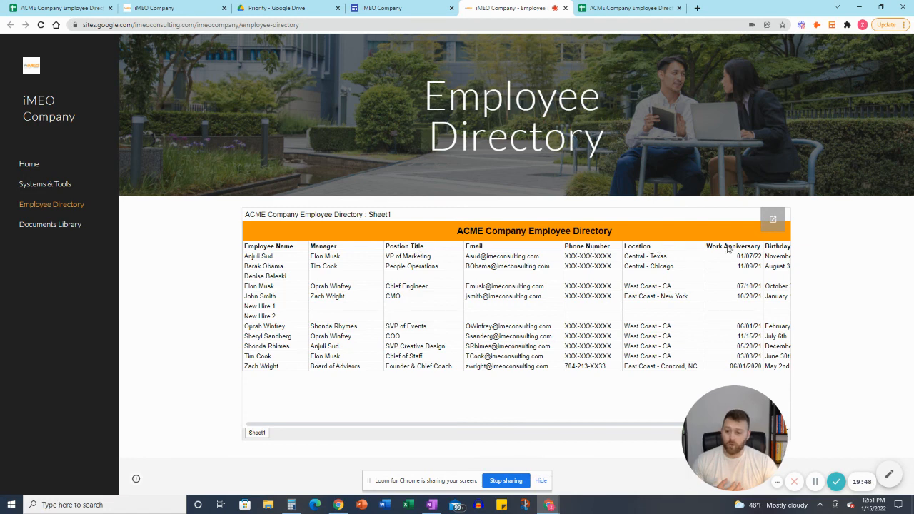